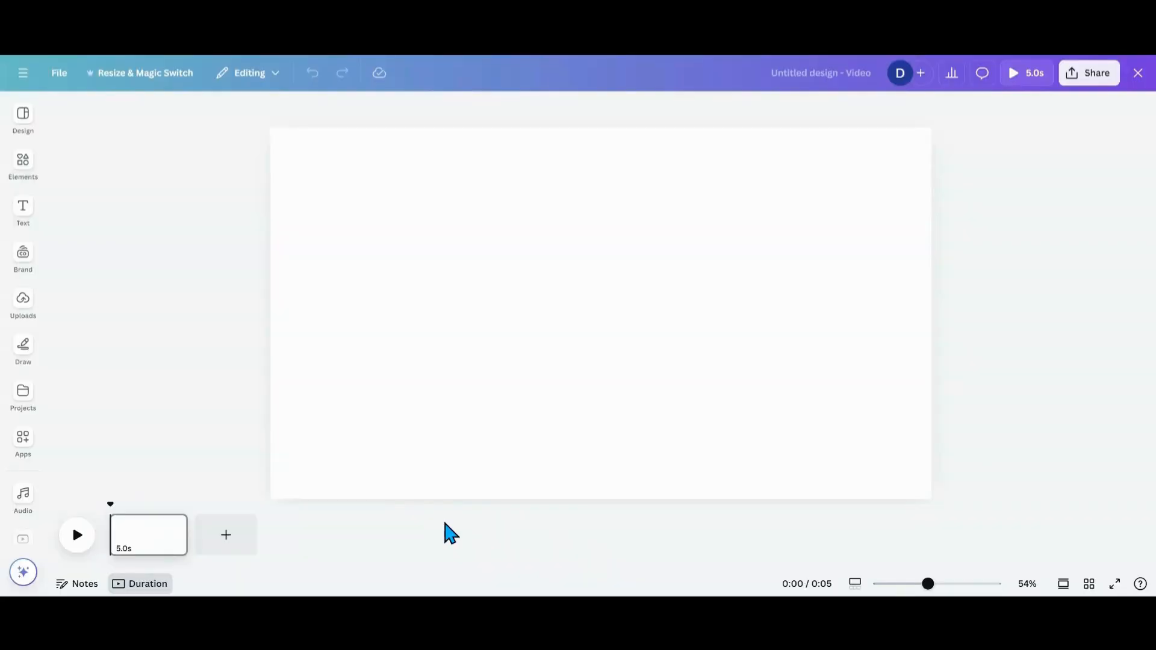
pyautogui.moveTo(389, 499)
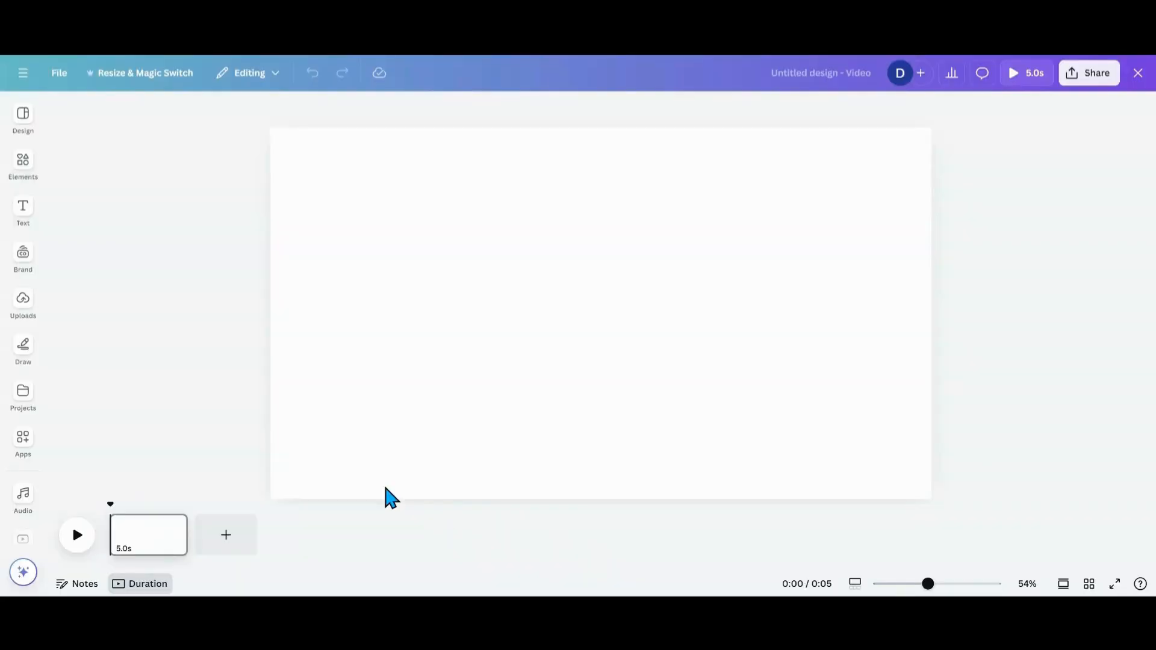
# Bring up the Elements library beside the blank video page.
pyautogui.click(21, 164)
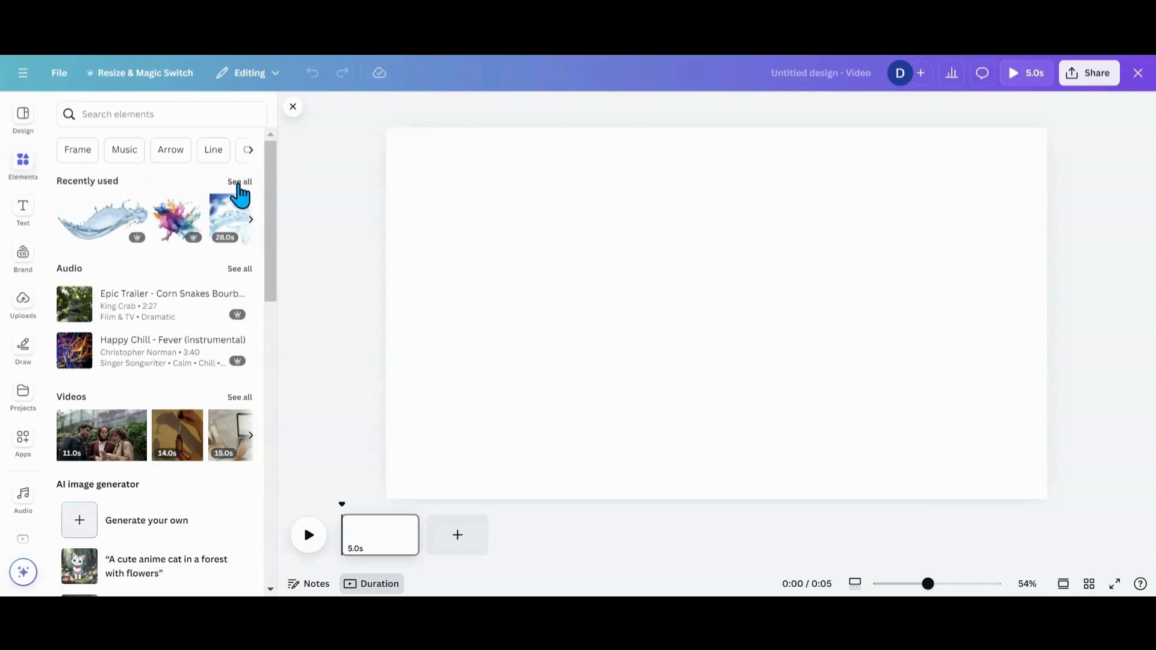
# Place the black ink splash clip from the recently used elements onto the page.
pyautogui.click(240, 181)
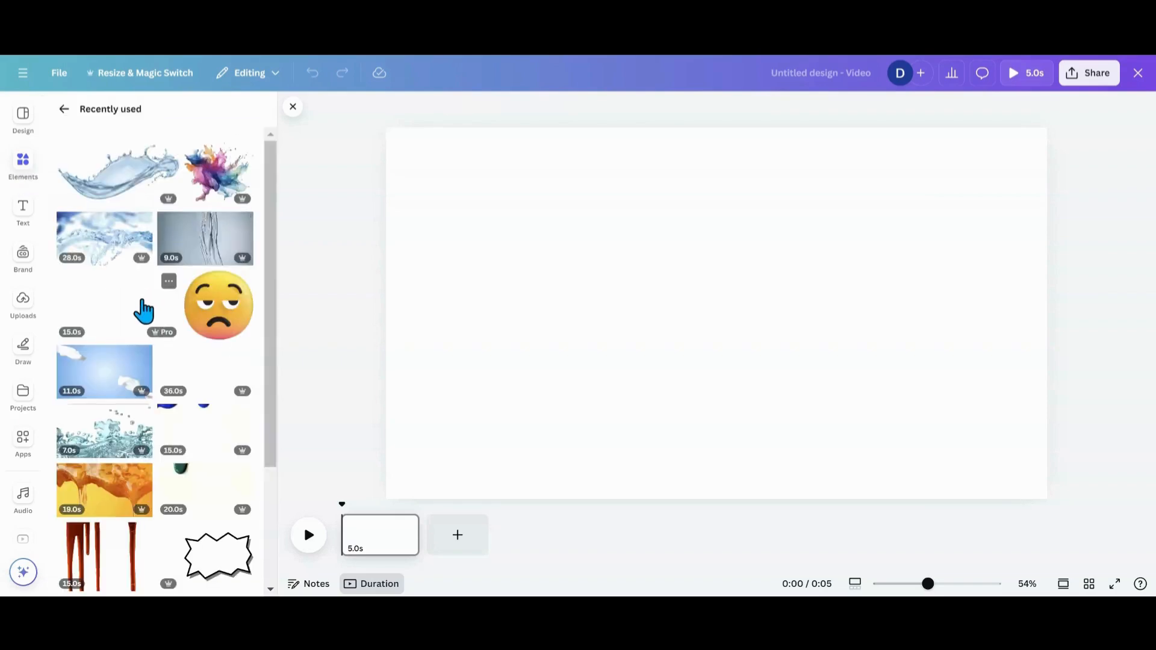
pyautogui.moveTo(140, 291)
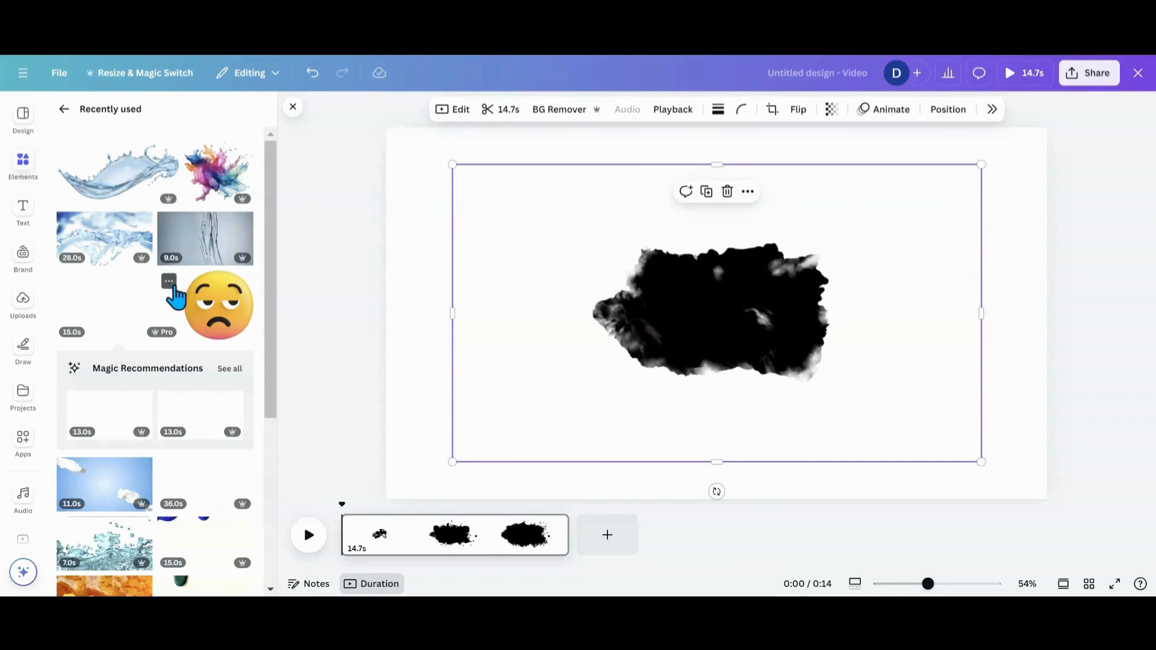
pyautogui.click(169, 280)
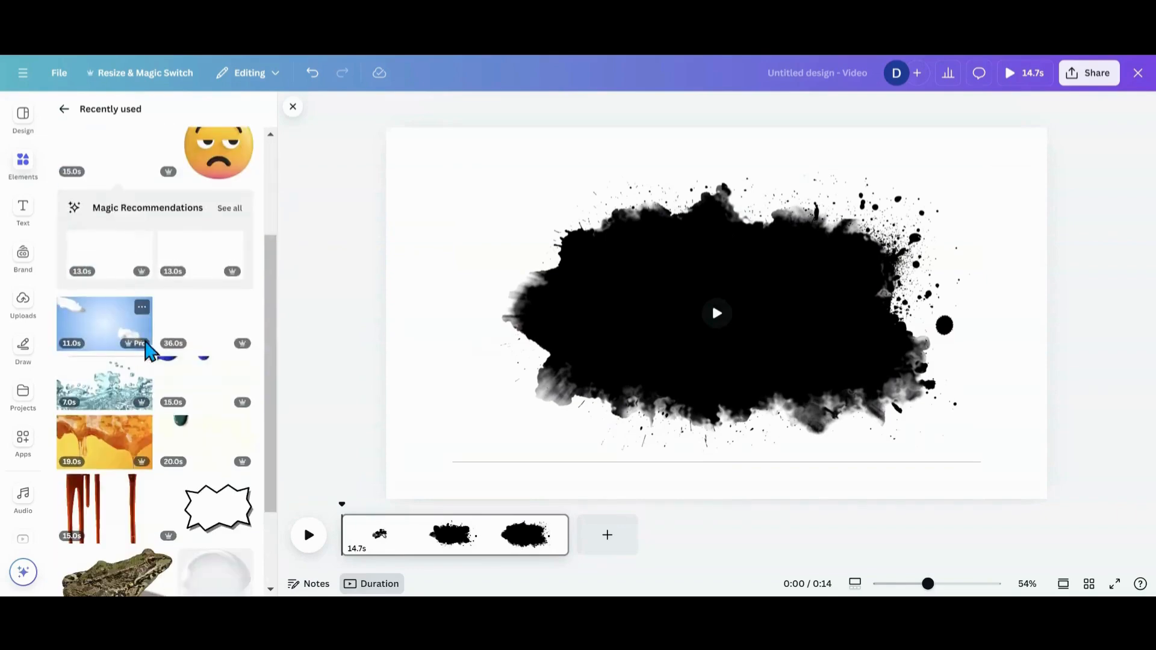
# Check the details of the milk splash and green paint dripping clips.
pyautogui.click(142, 308)
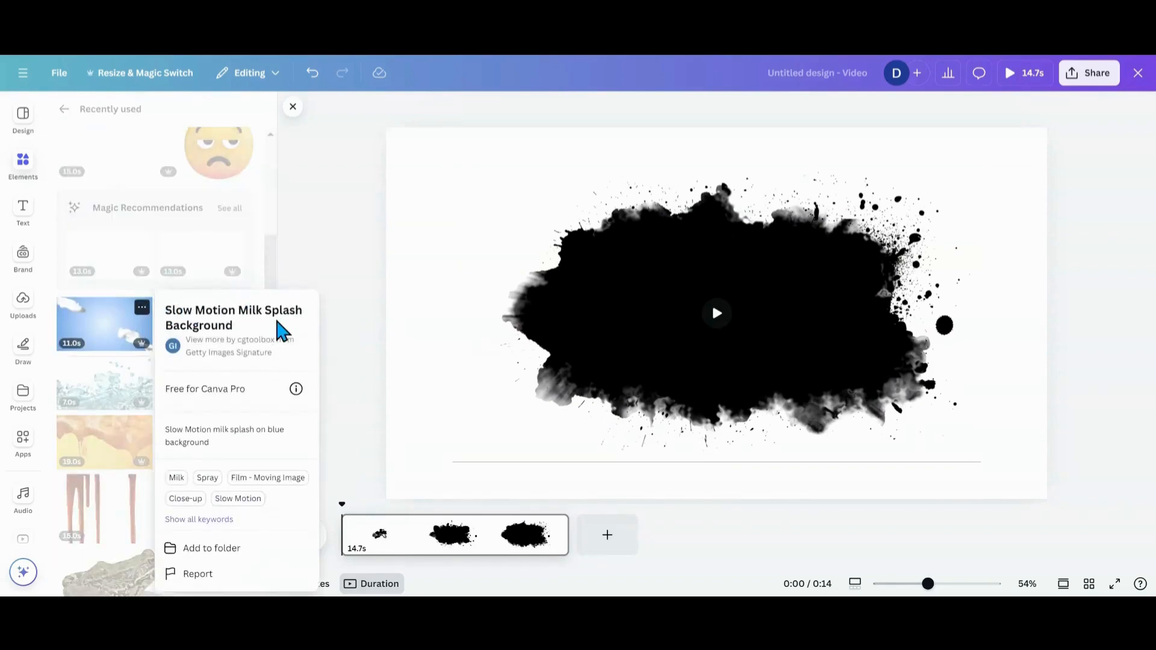
pyautogui.moveTo(324, 287)
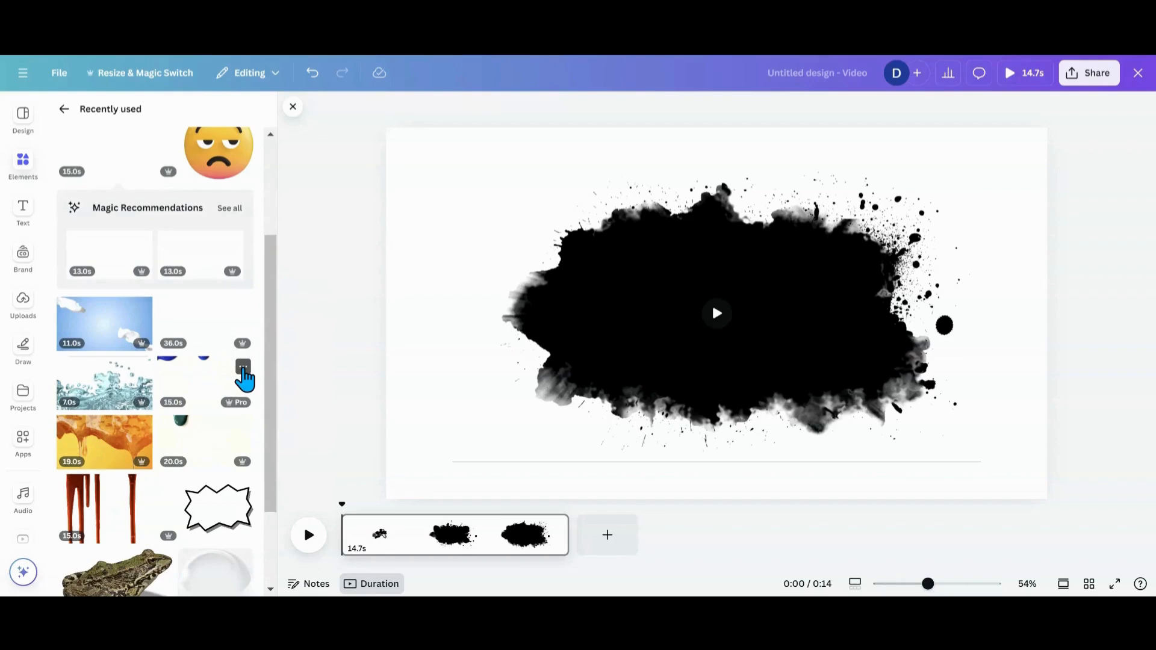
pyautogui.click(243, 367)
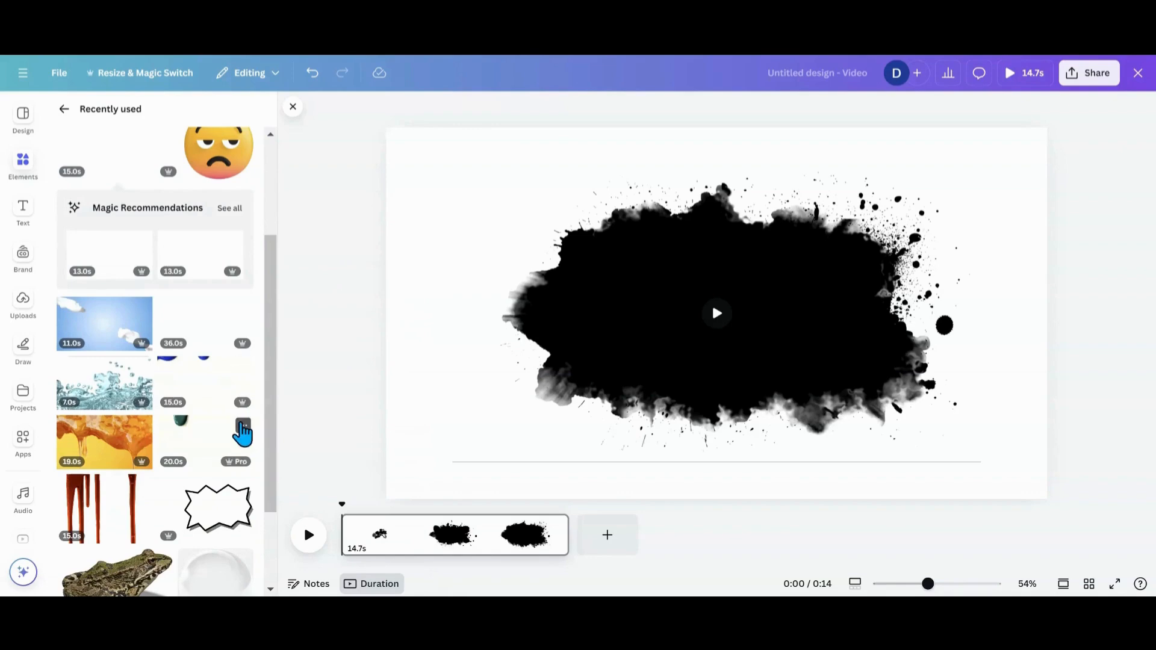
pyautogui.click(242, 426)
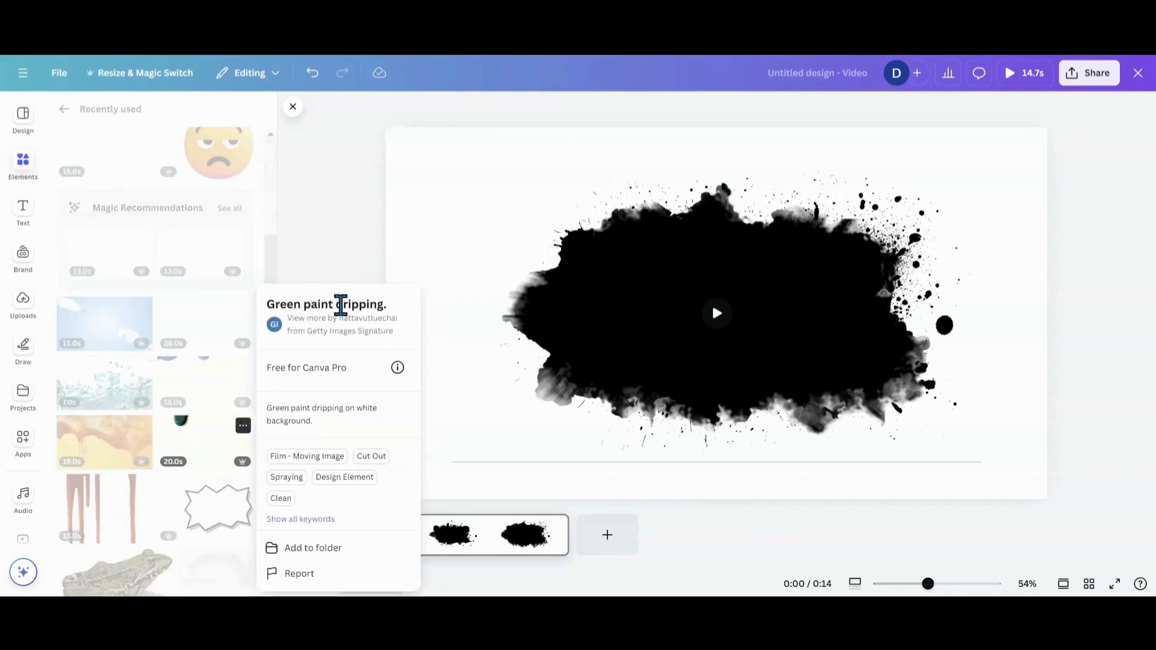
pyautogui.moveTo(232, 369)
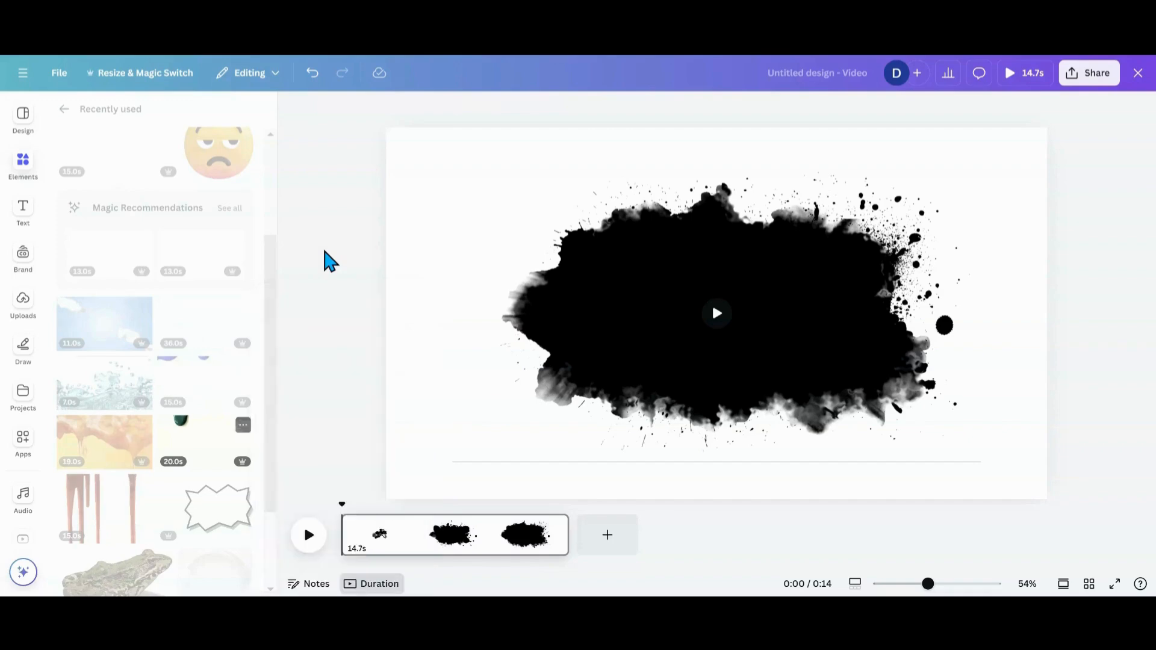
# Enlarge the ink splash clip so it nearly fills the page.
pyautogui.click(715, 313)
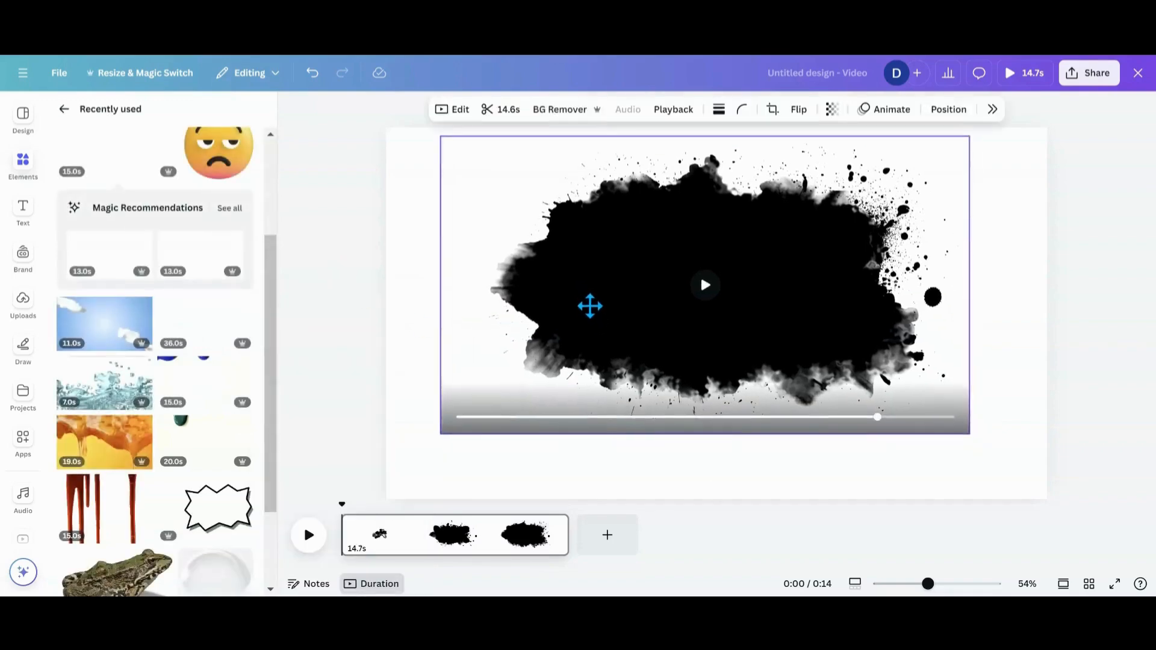
pyautogui.click(451, 534)
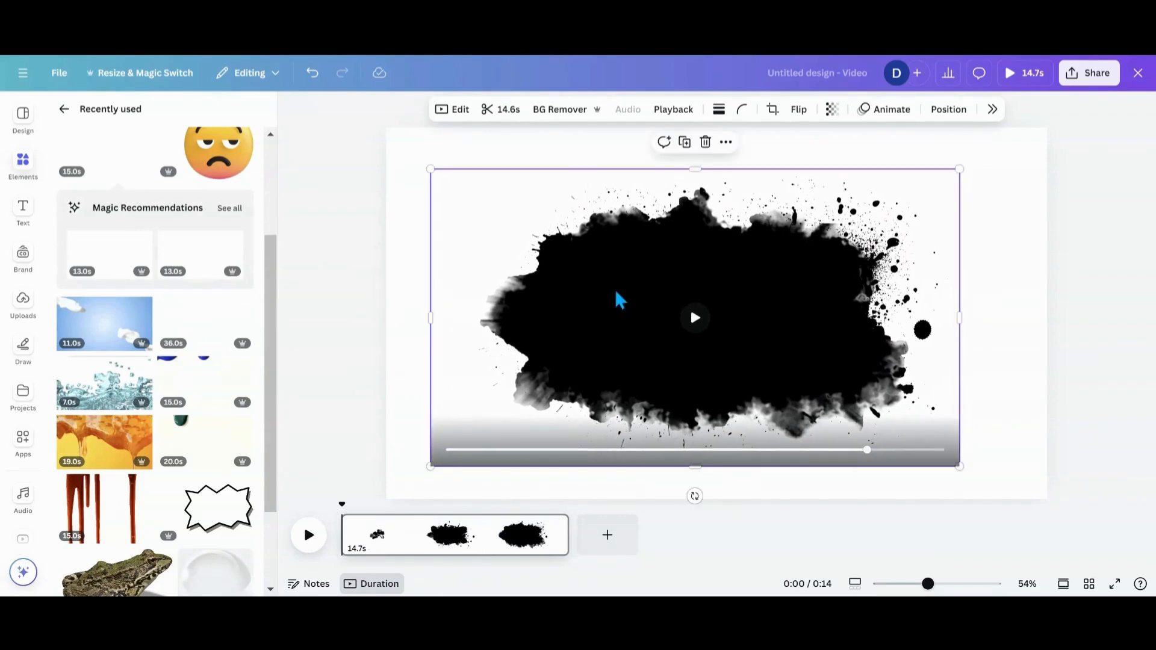
pyautogui.click(560, 110)
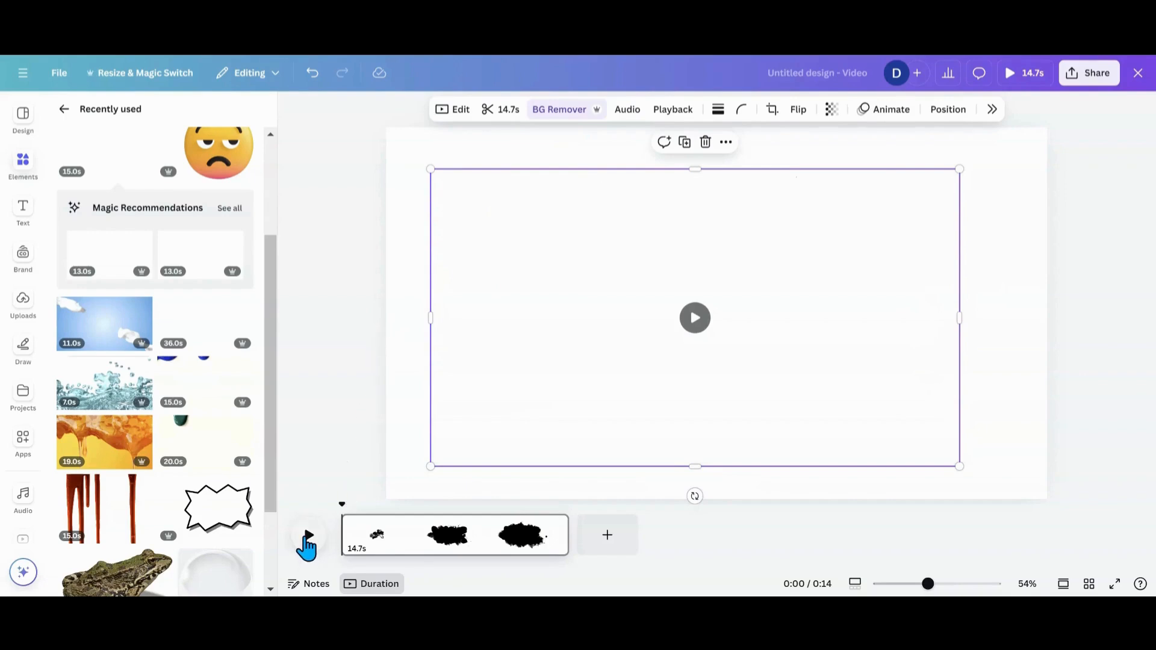
# Preview the ink splash spreading from the start, then pause.
pyautogui.click(307, 538)
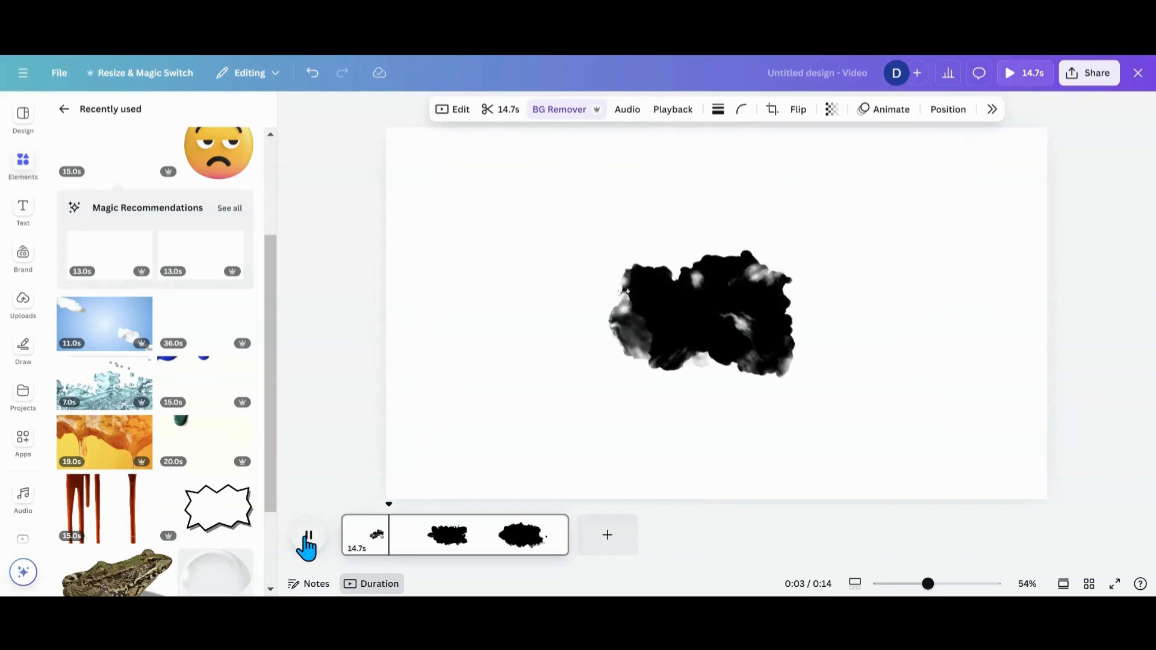
pyautogui.click(307, 534)
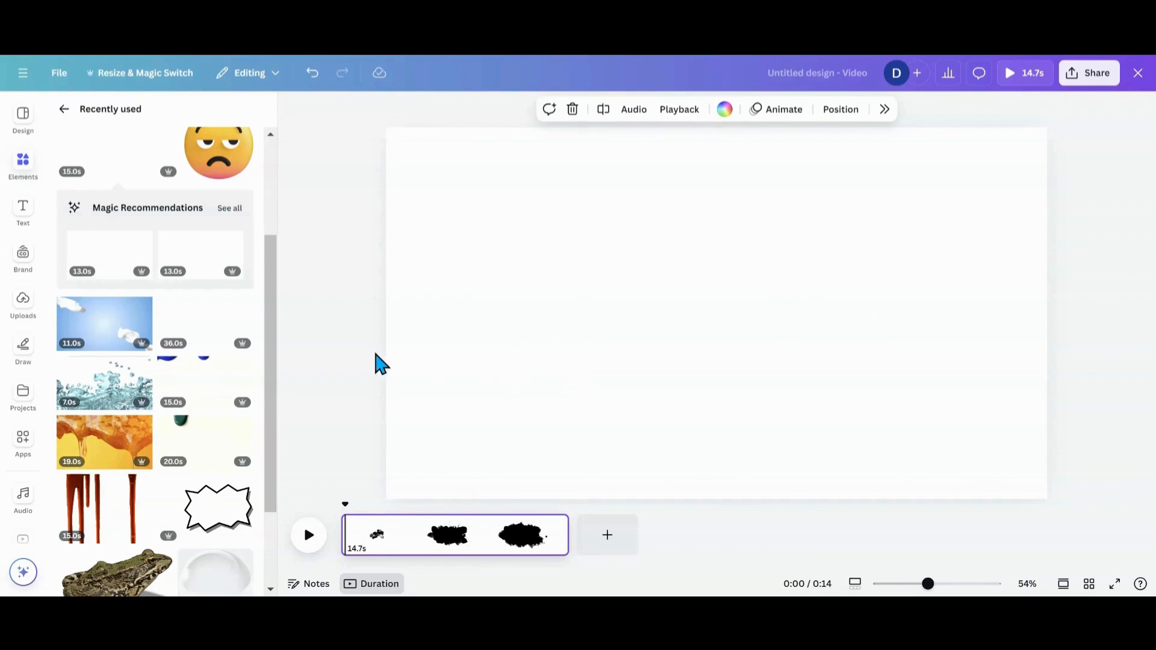
# Add a text box reading 'Michelle' in large flowing script across the page centre.
pyautogui.click(22, 212)
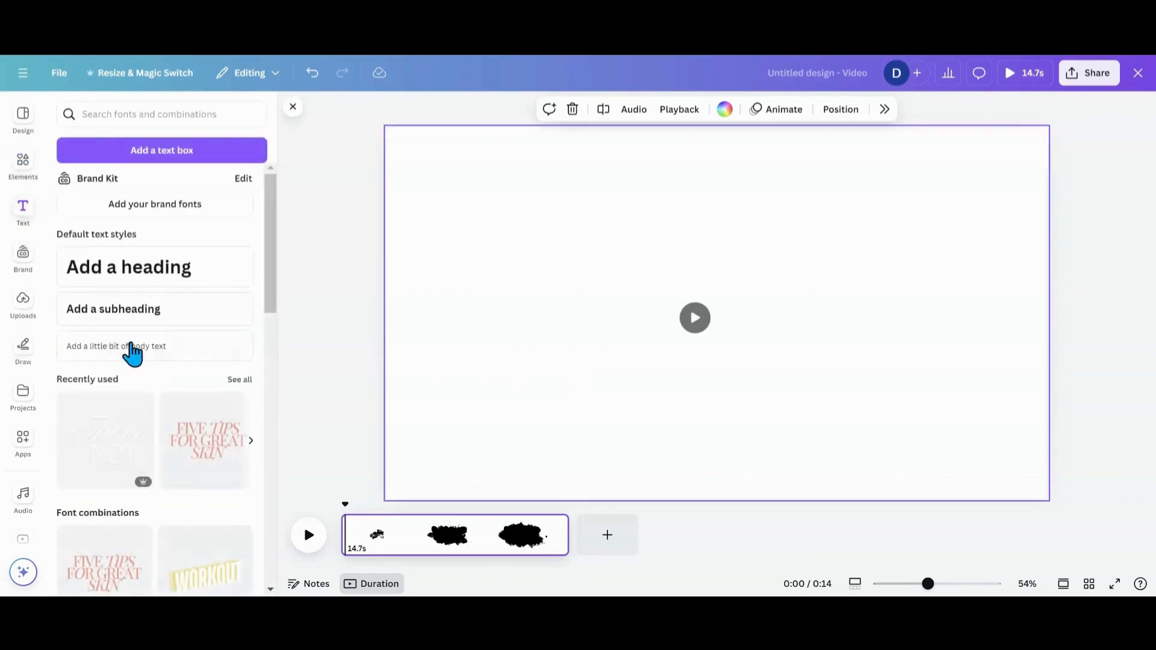
pyautogui.scroll(-3)
pyautogui.write('Michell')
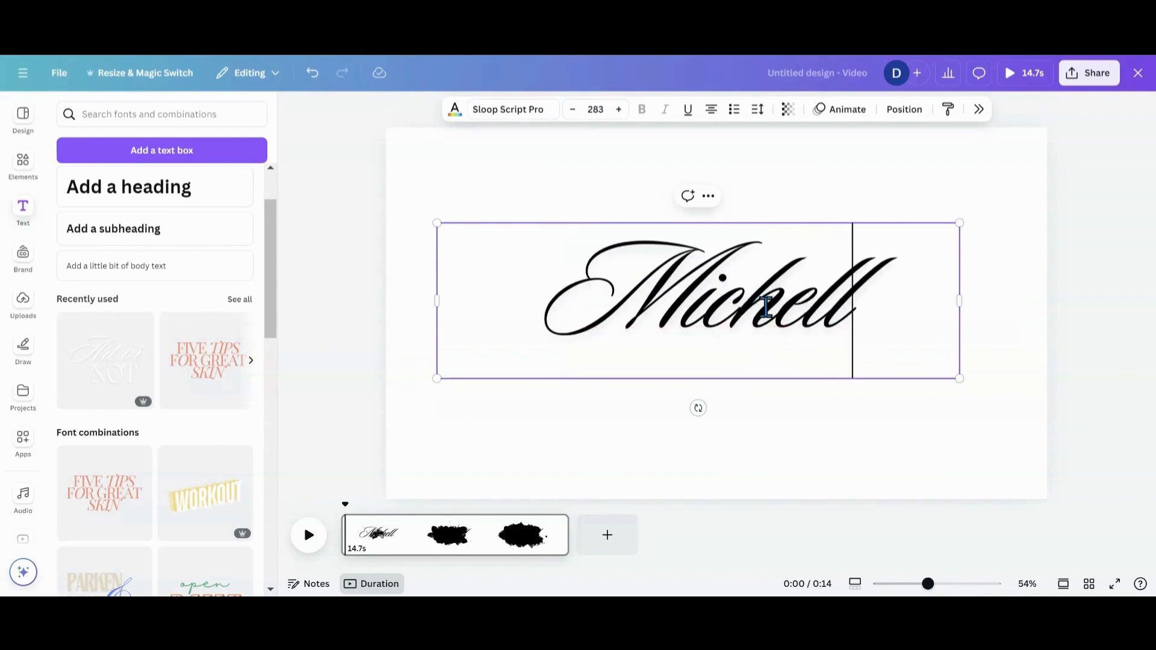
pyautogui.write('e')
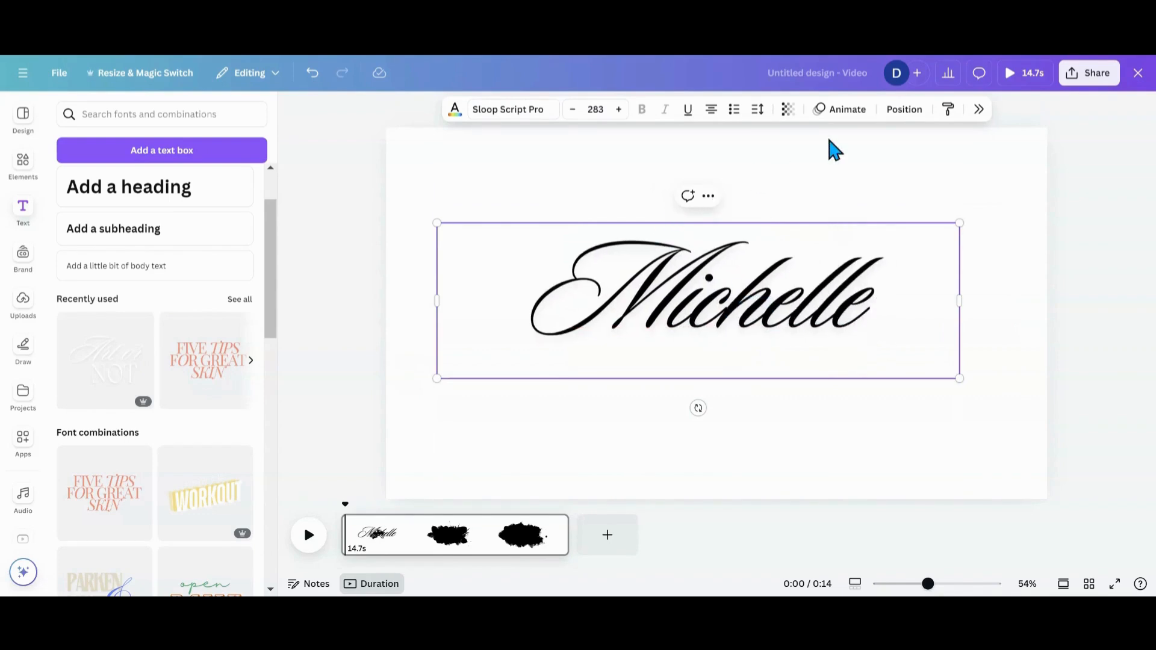
pyautogui.moveTo(910, 177)
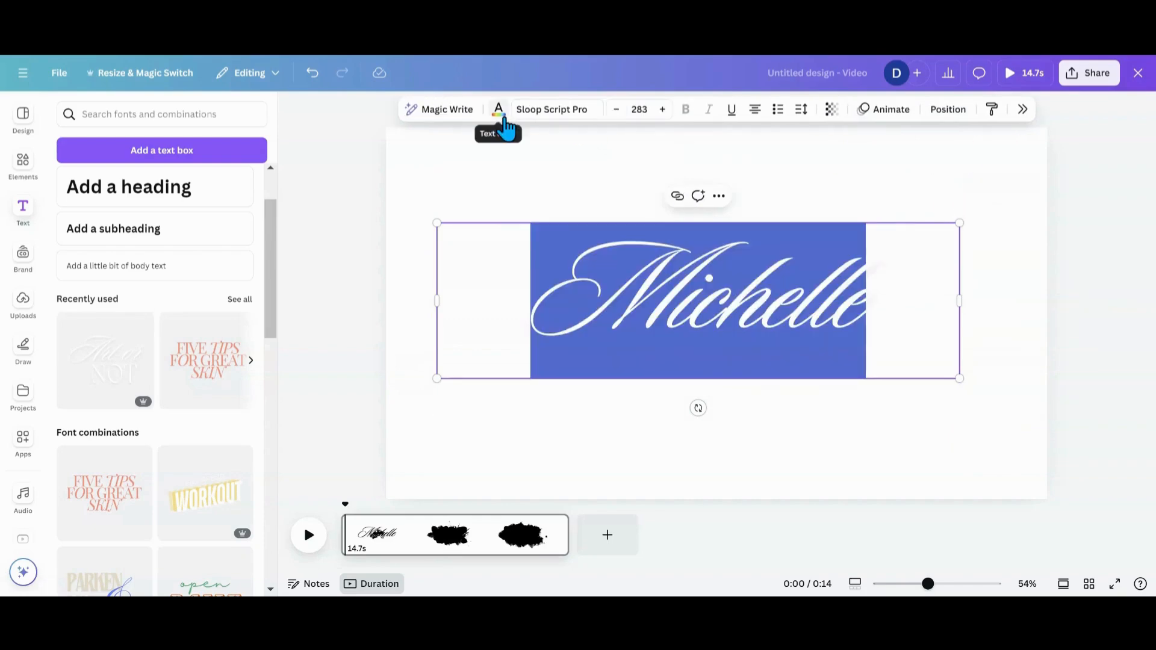
# Recolour the Michelle lettering to a faint near-white shade.
pyautogui.click(498, 109)
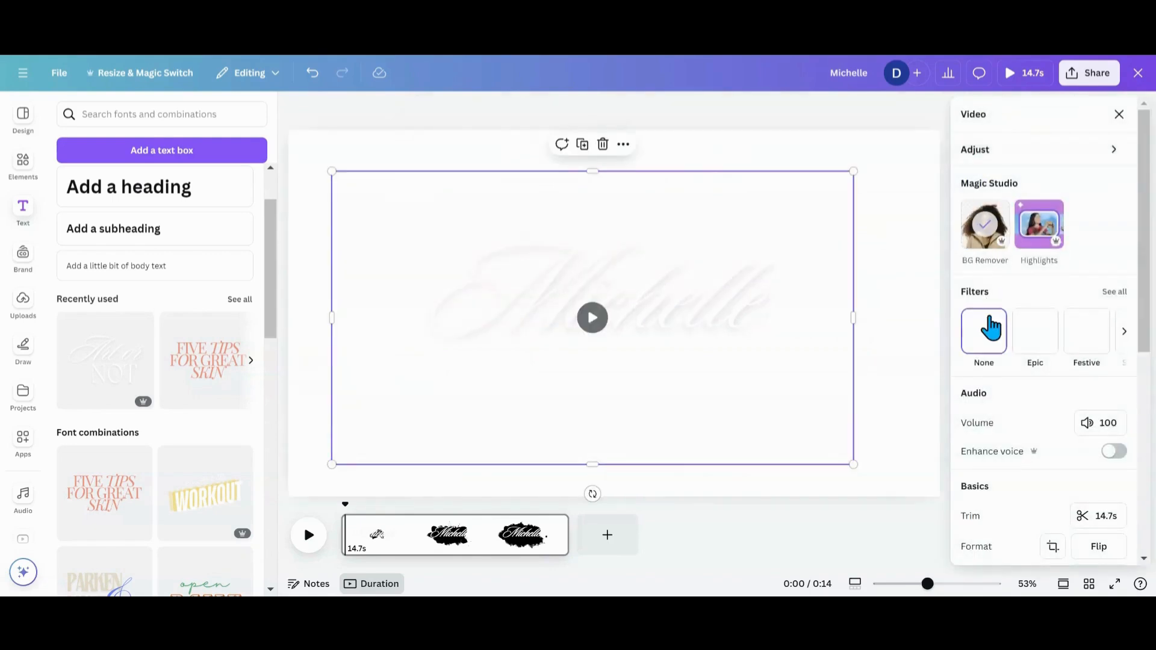
pyautogui.scroll(-3)
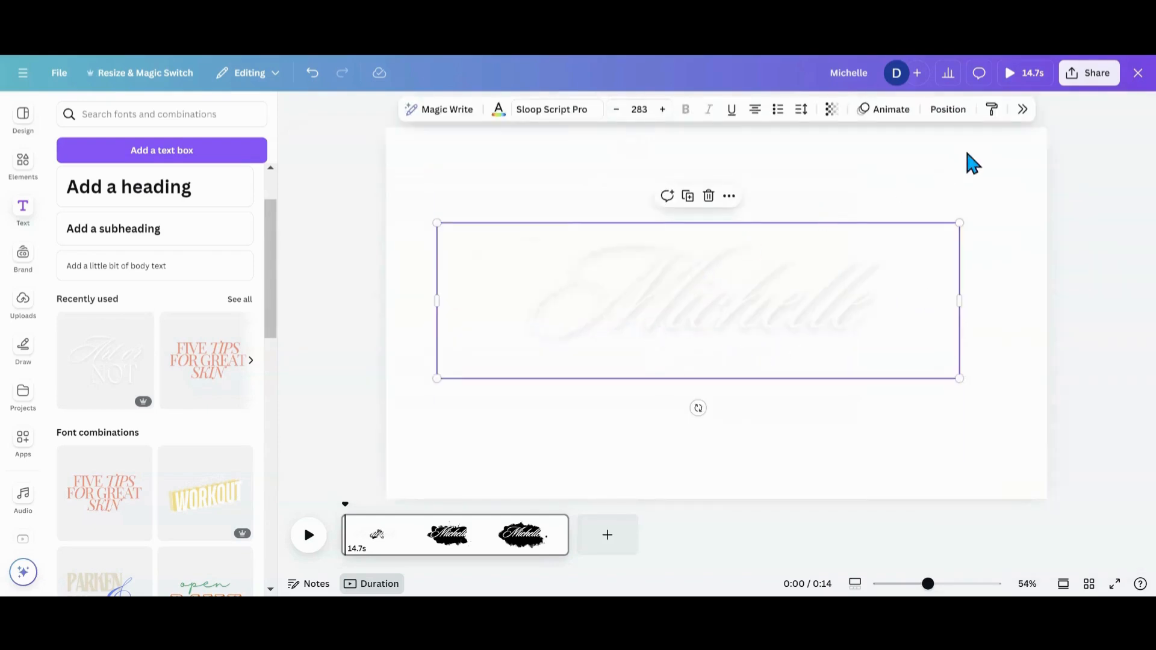
# Set the Michelle text's effect to None so it shows plainly.
pyautogui.click(1022, 109)
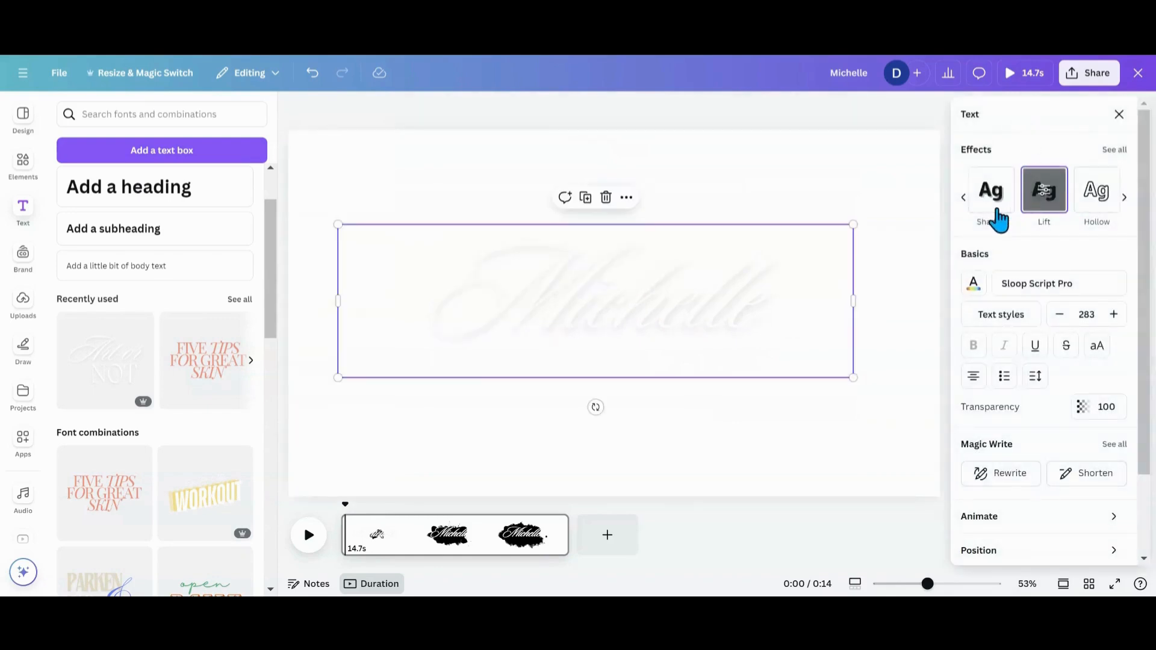
pyautogui.click(963, 196)
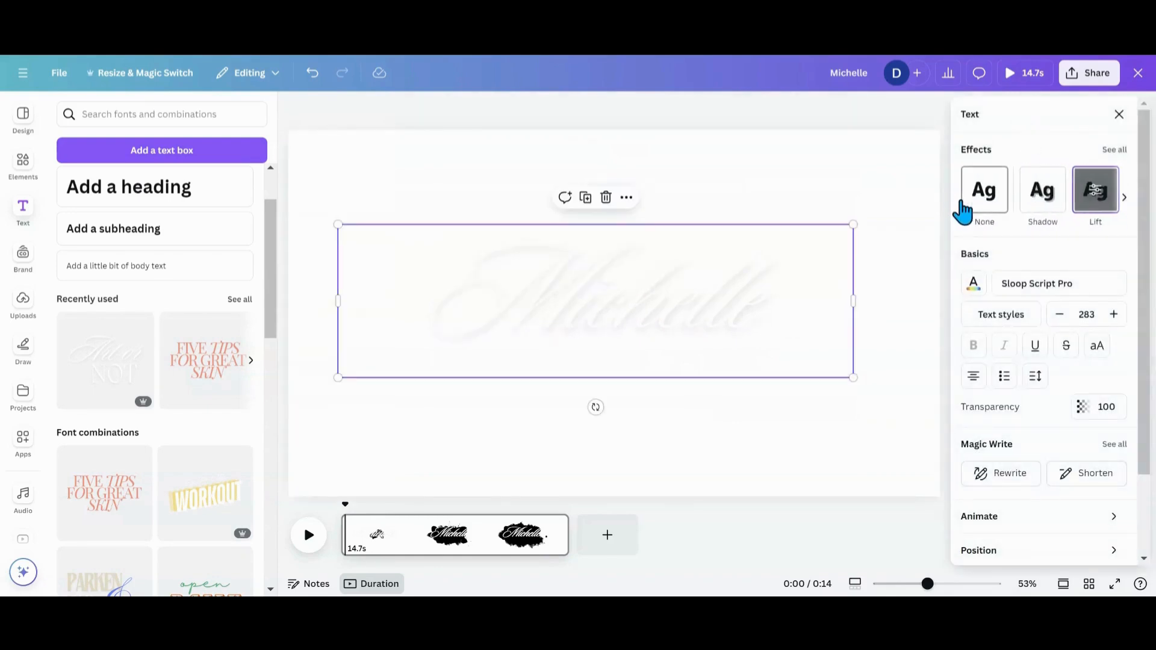
pyautogui.click(984, 189)
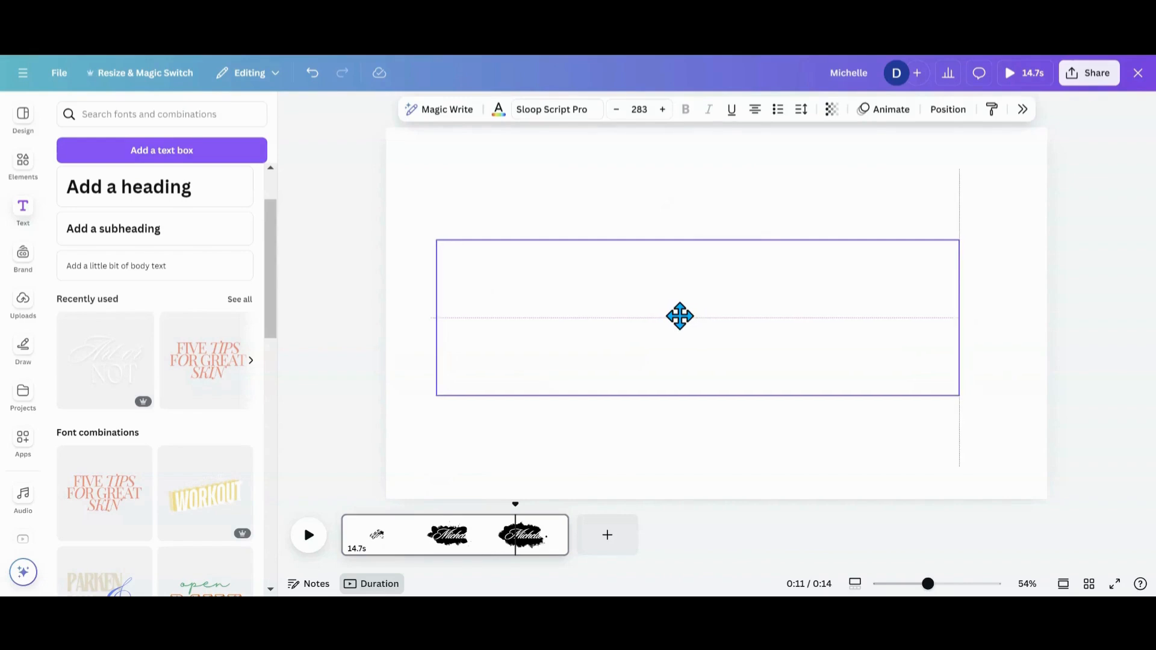
# Centre and slightly shrink the Michelle text over the spread ink splash at 0:11.
pyautogui.click(677, 317)
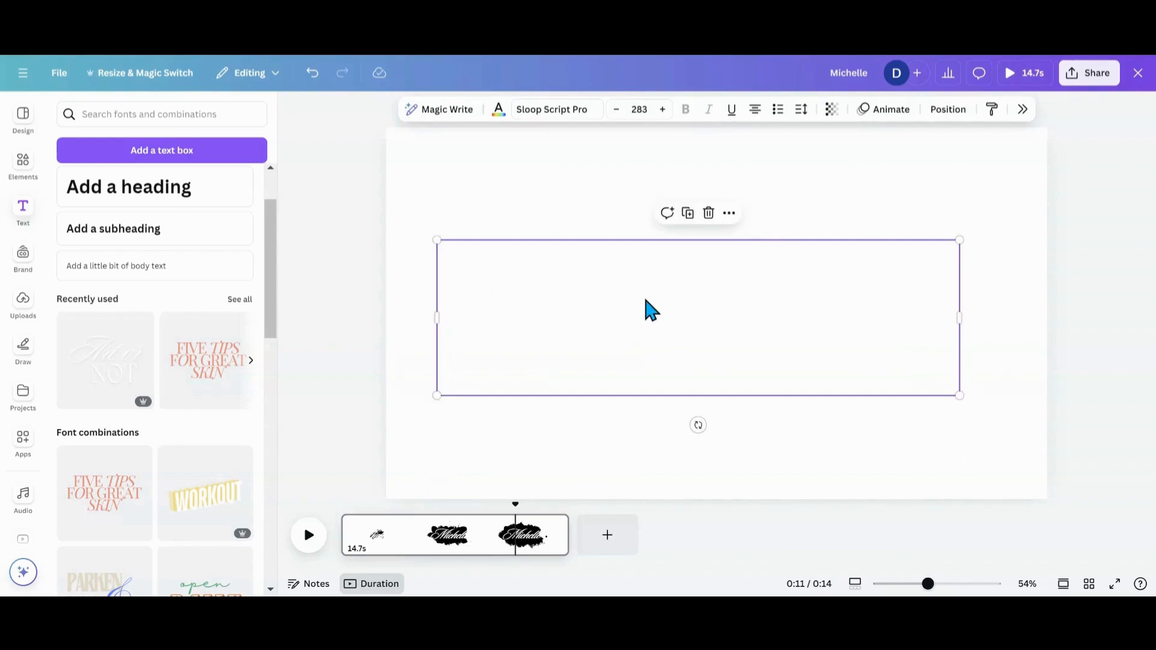
pyautogui.moveTo(958, 395); pyautogui.dragTo(946, 391)
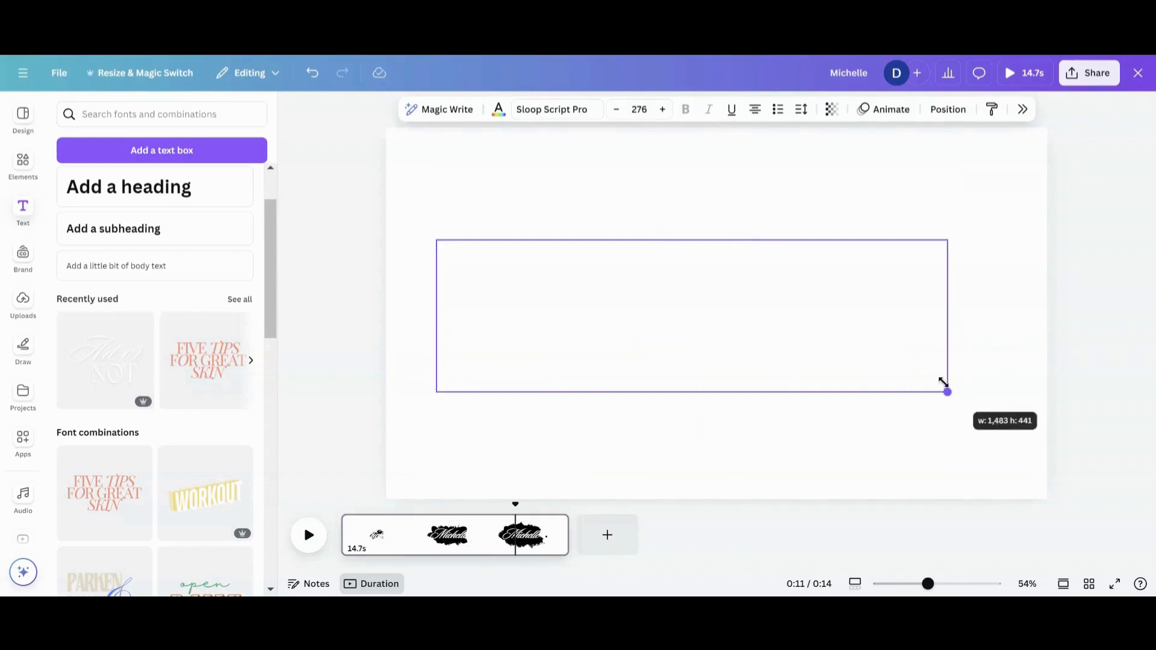
pyautogui.click(524, 534)
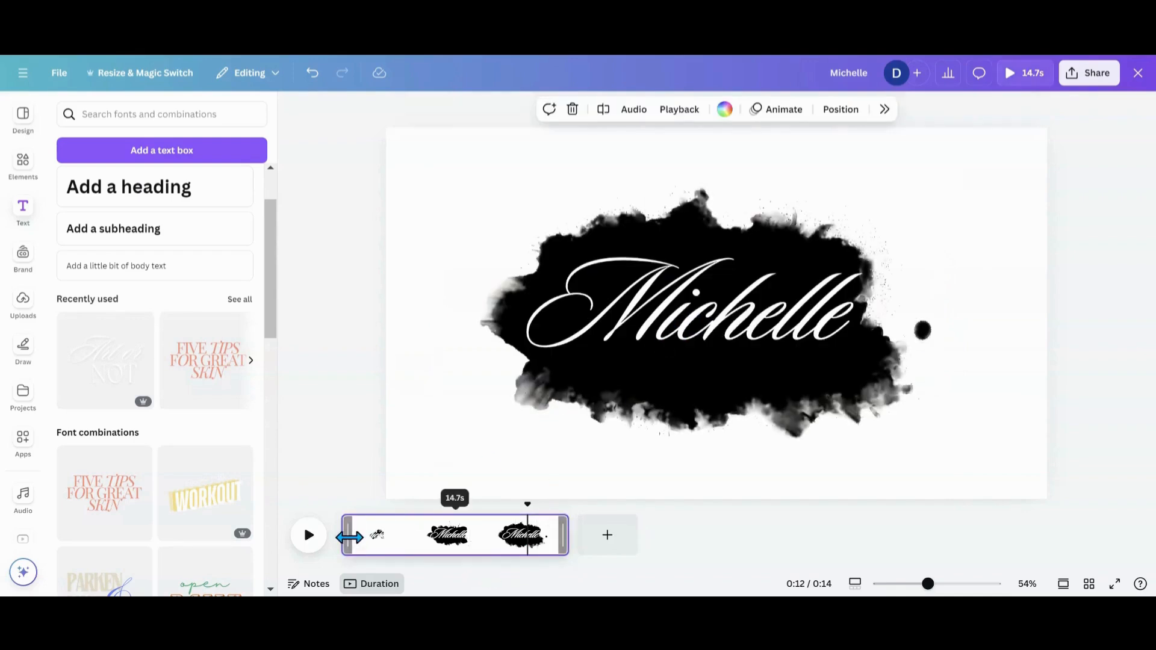
# Make the page background turquoise and colour the Michelle text to match it.
pyautogui.click(309, 534)
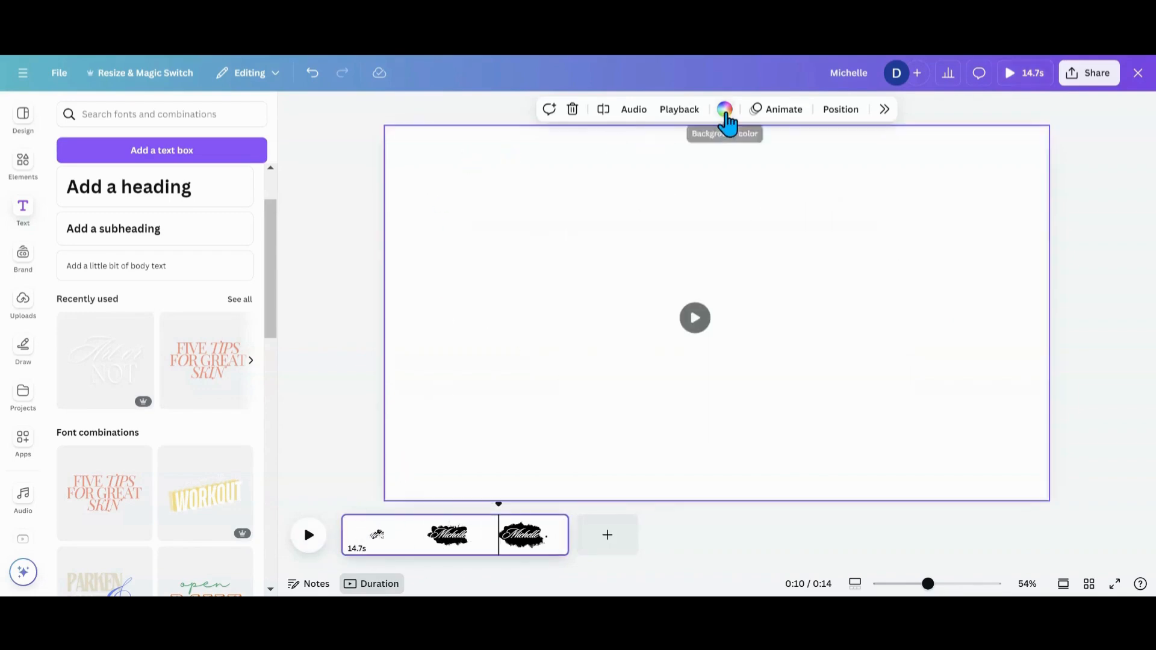
pyautogui.click(725, 109)
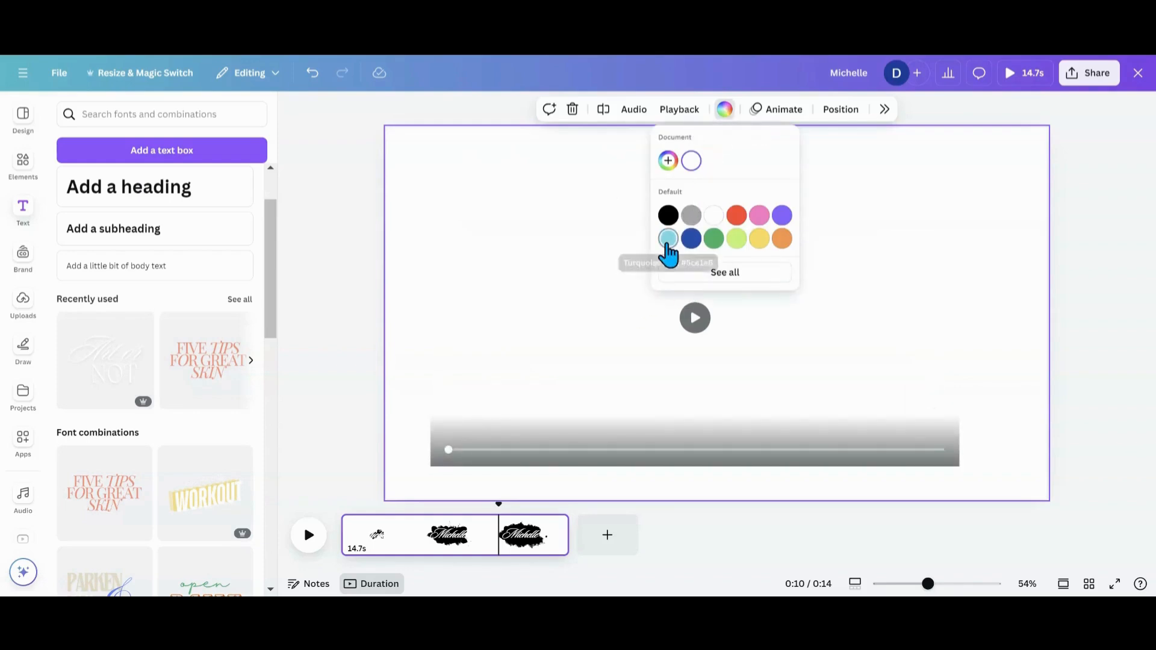
pyautogui.click(667, 239)
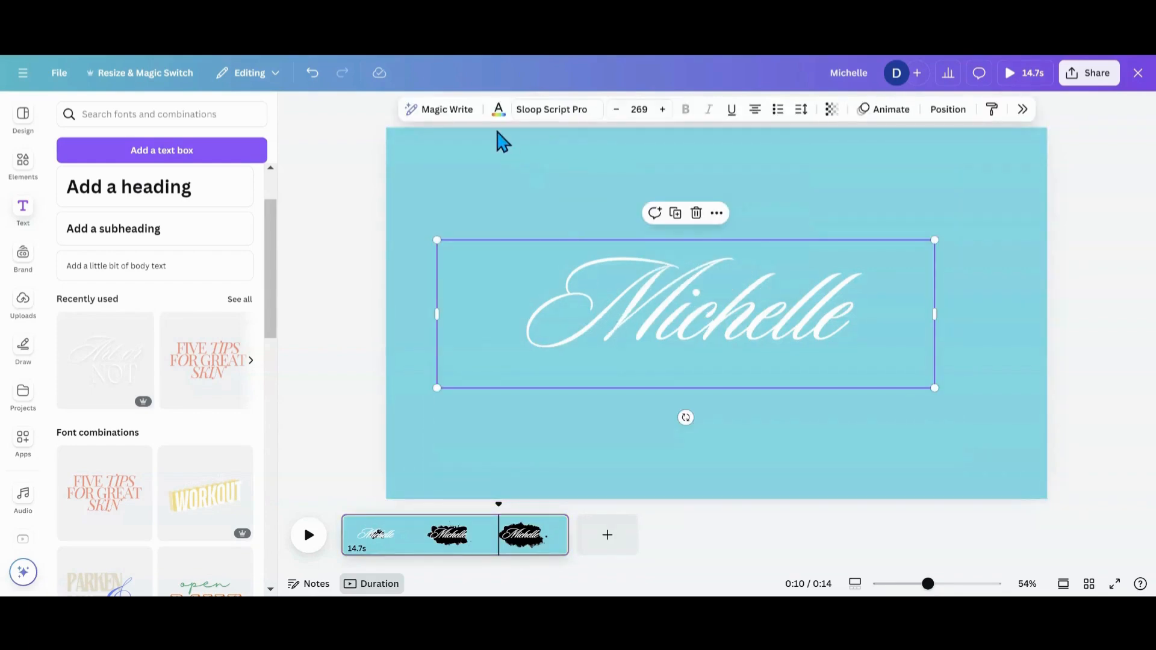
pyautogui.click(497, 109)
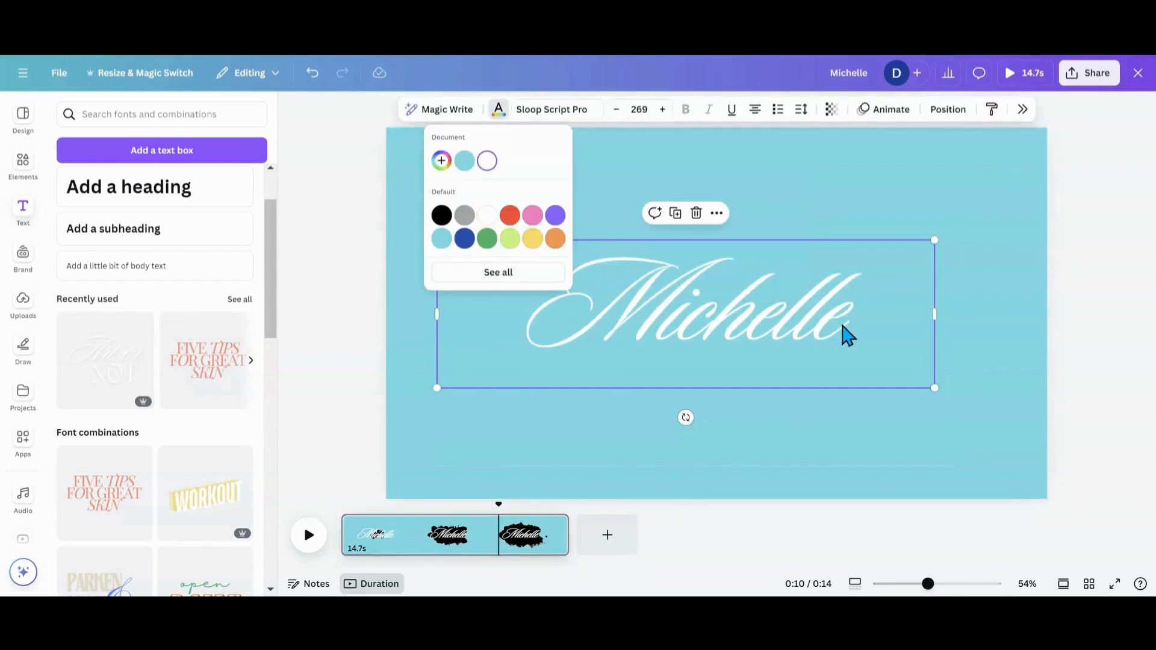
pyautogui.click(441, 238)
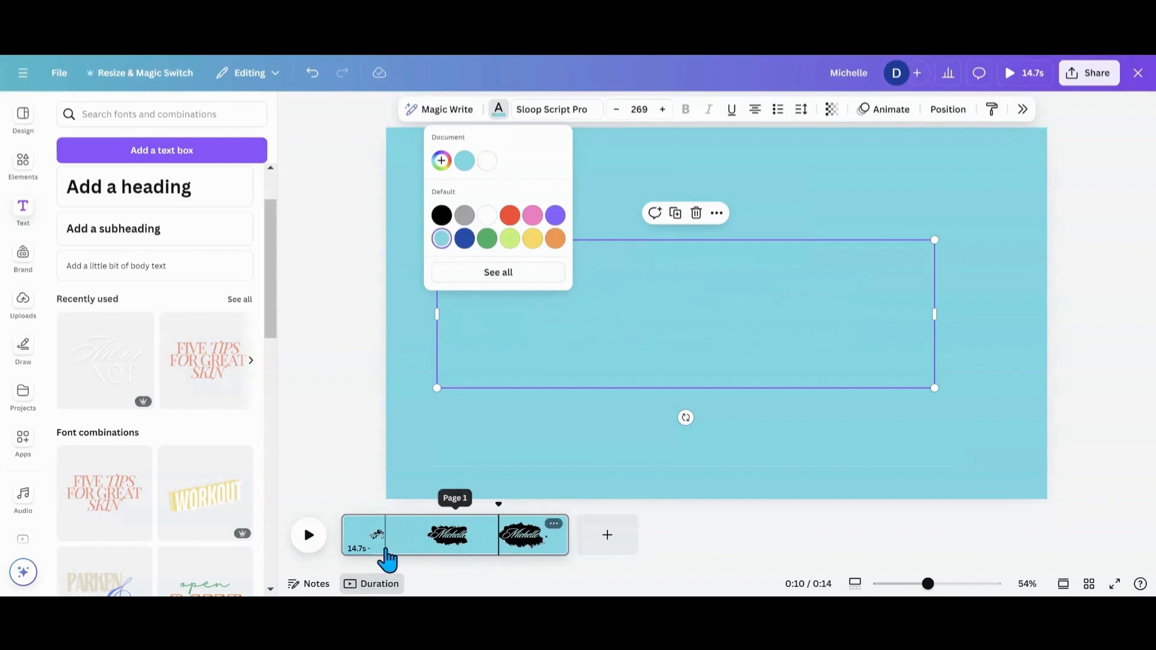
# Preview the ink splash revealing the name, then add a second blank page.
pyautogui.click(308, 535)
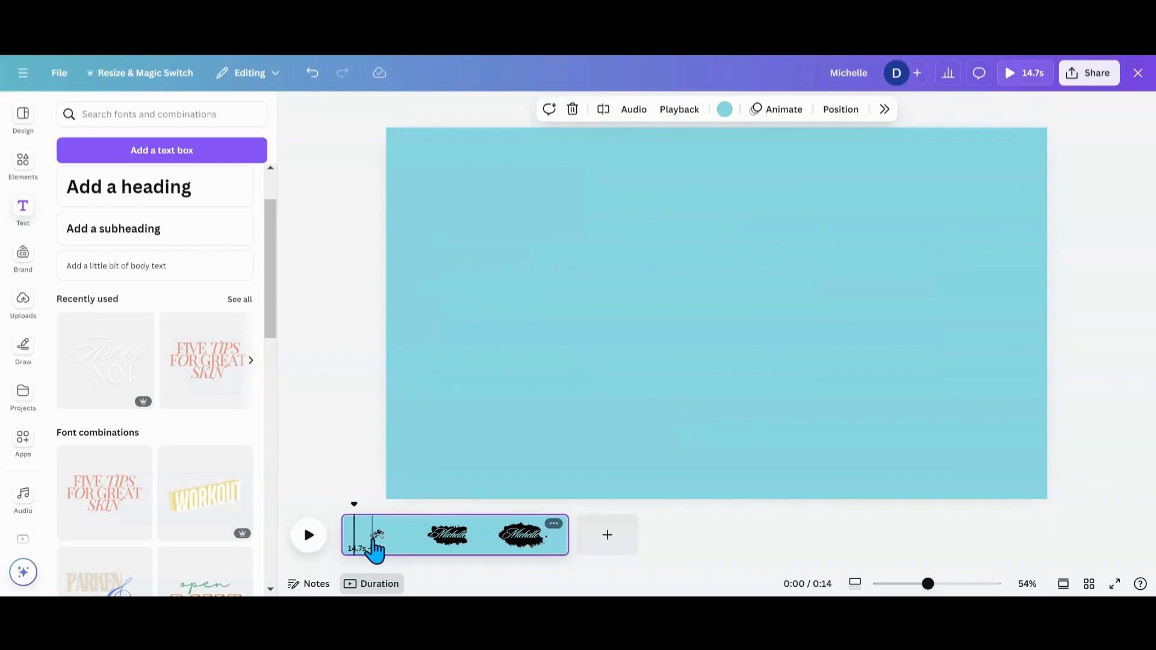
pyautogui.click(309, 535)
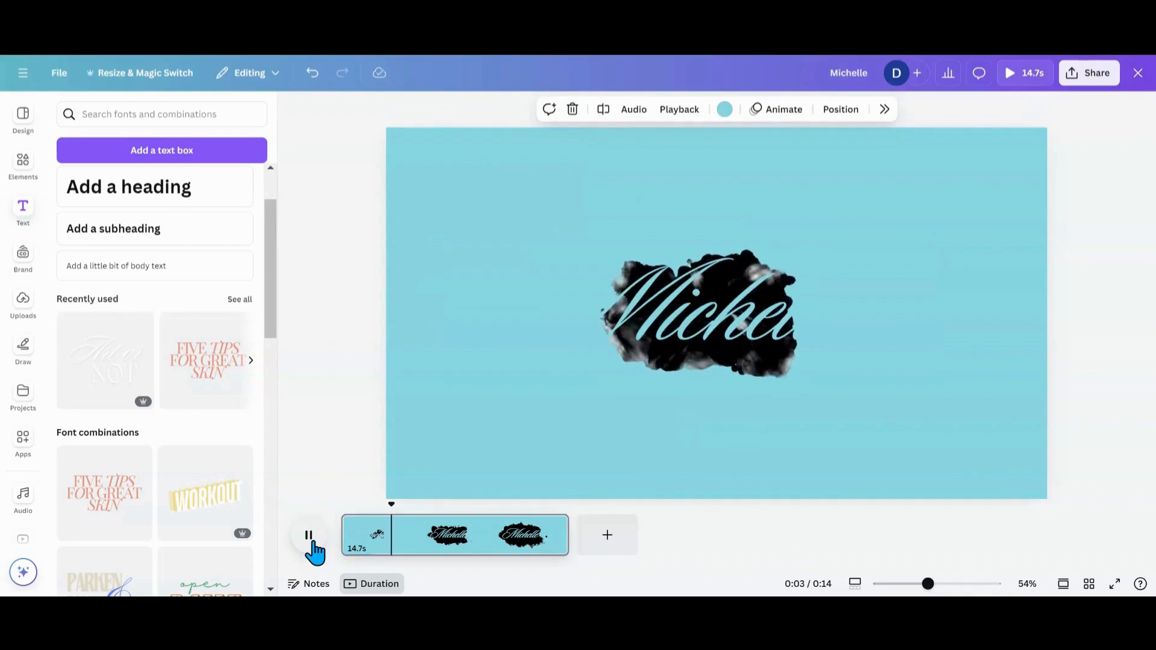
pyautogui.click(607, 534)
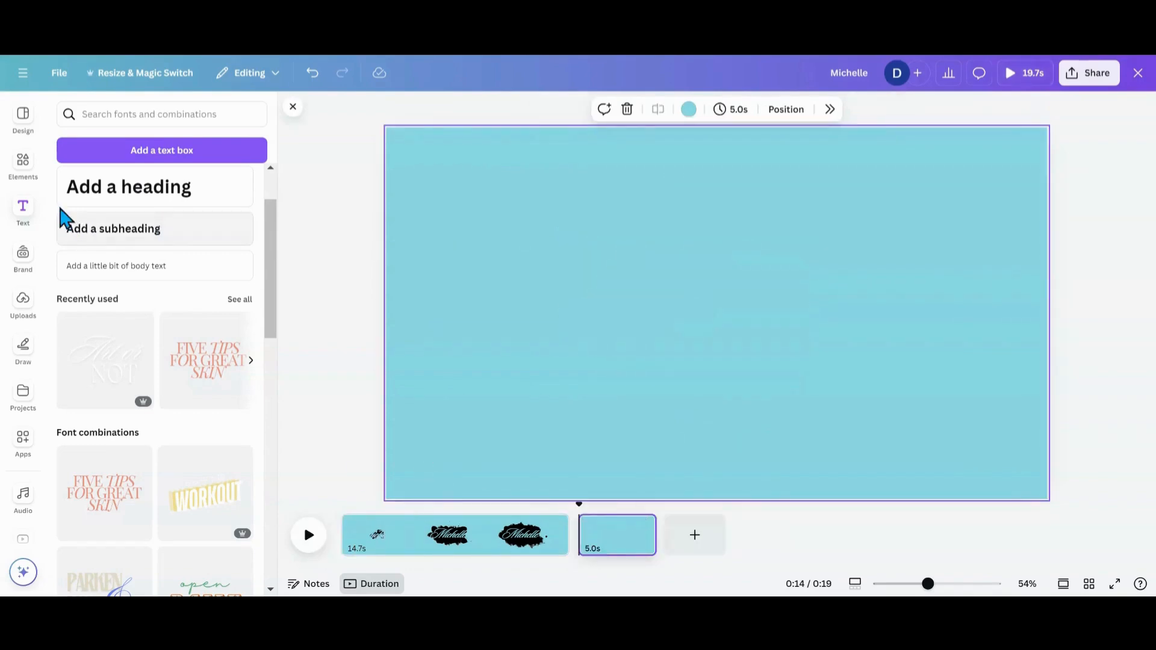
# Add the milk splash clip to the second page and select it.
pyautogui.click(23, 166)
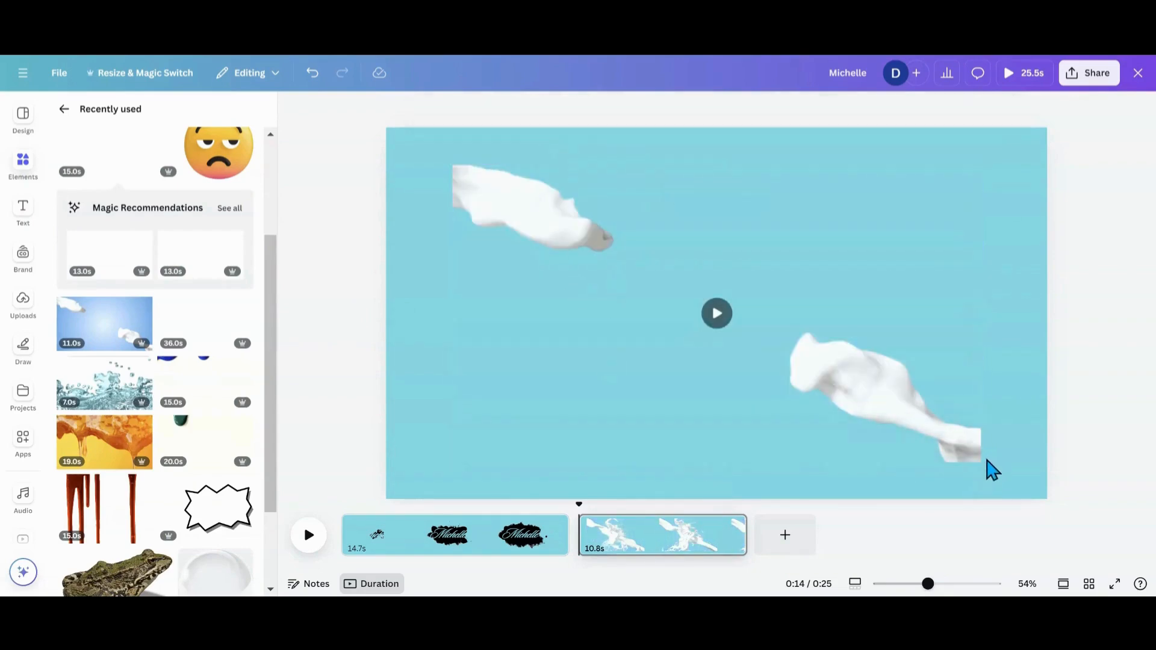
pyautogui.moveTo(927, 583); pyautogui.dragTo(920, 583)
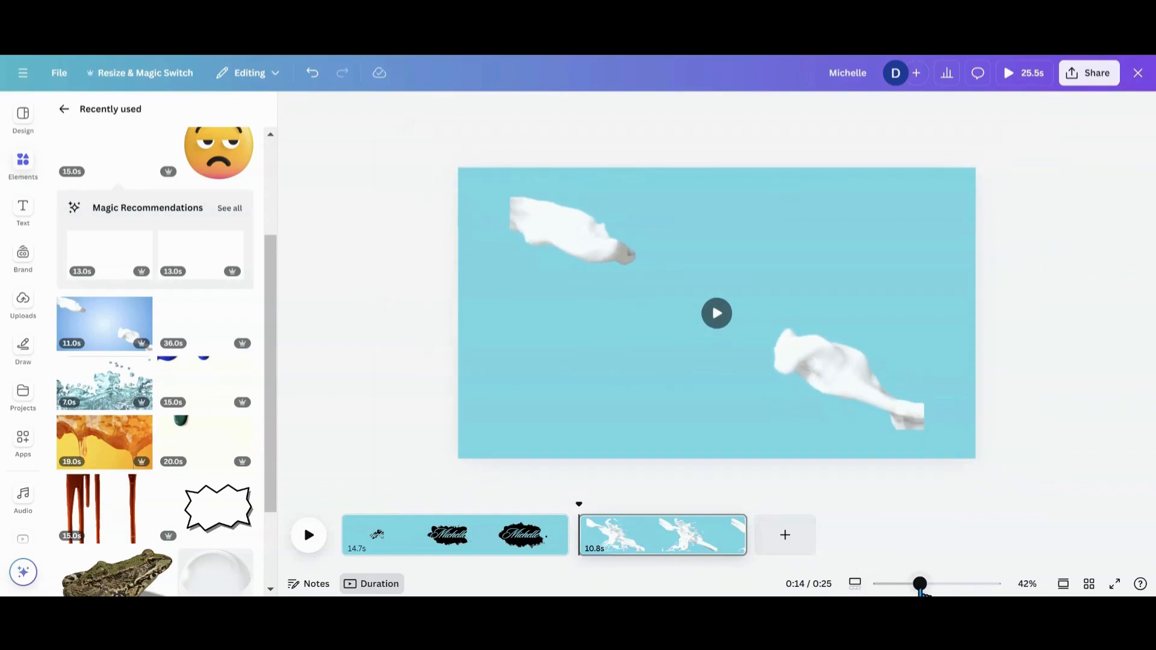
pyautogui.click(22, 167)
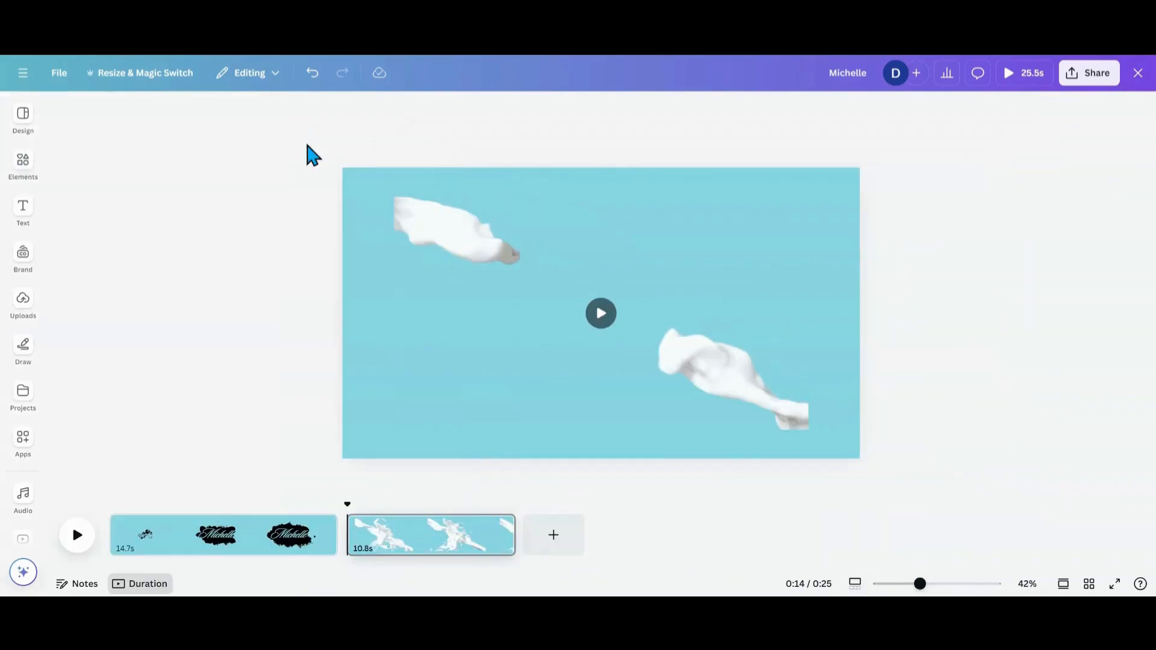
pyautogui.click(601, 313)
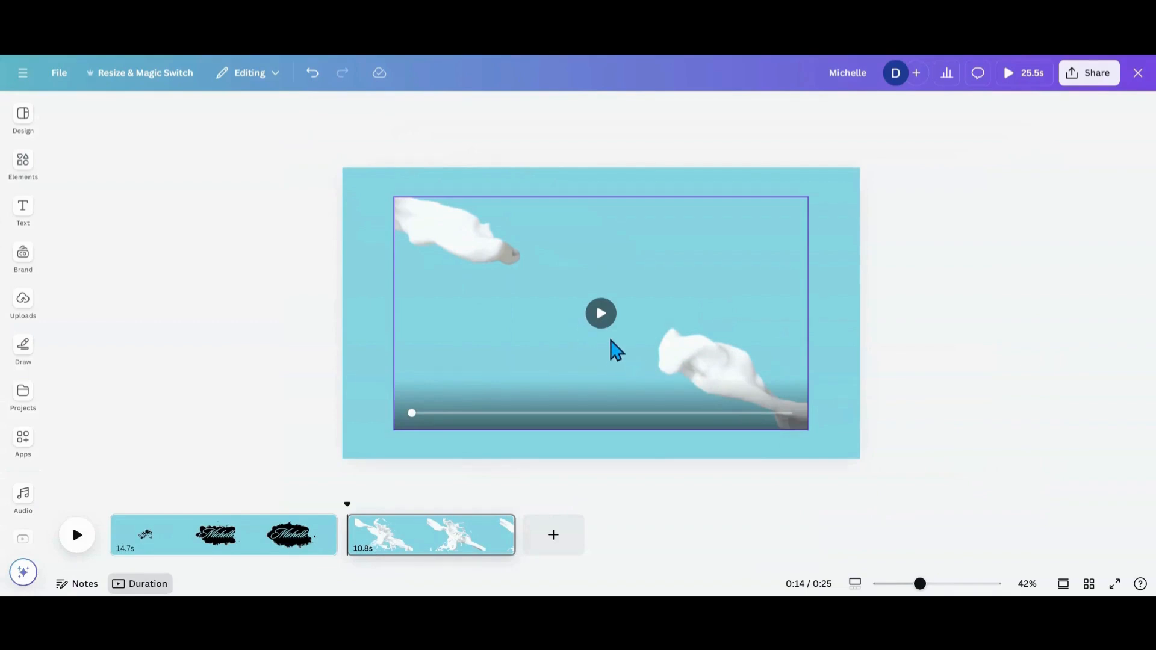
pyautogui.moveTo(788, 387)
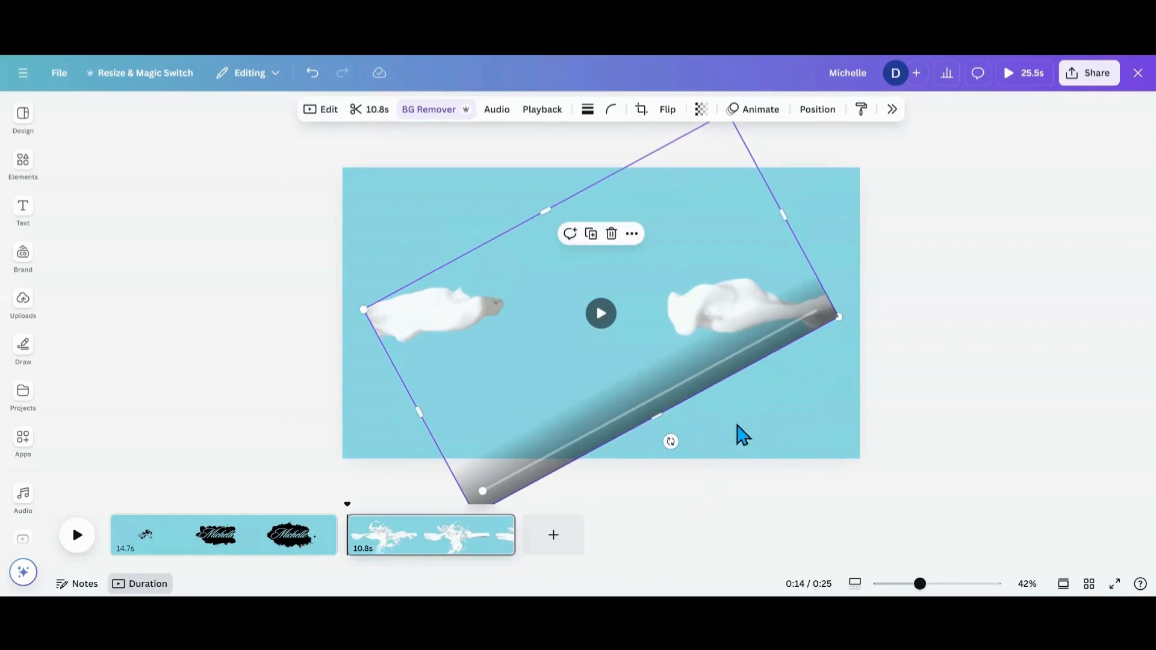
# Rotate and stretch the milk splash beyond the page edges, then add a third page.
pyautogui.moveTo(838, 316); pyautogui.dragTo(973, 318)
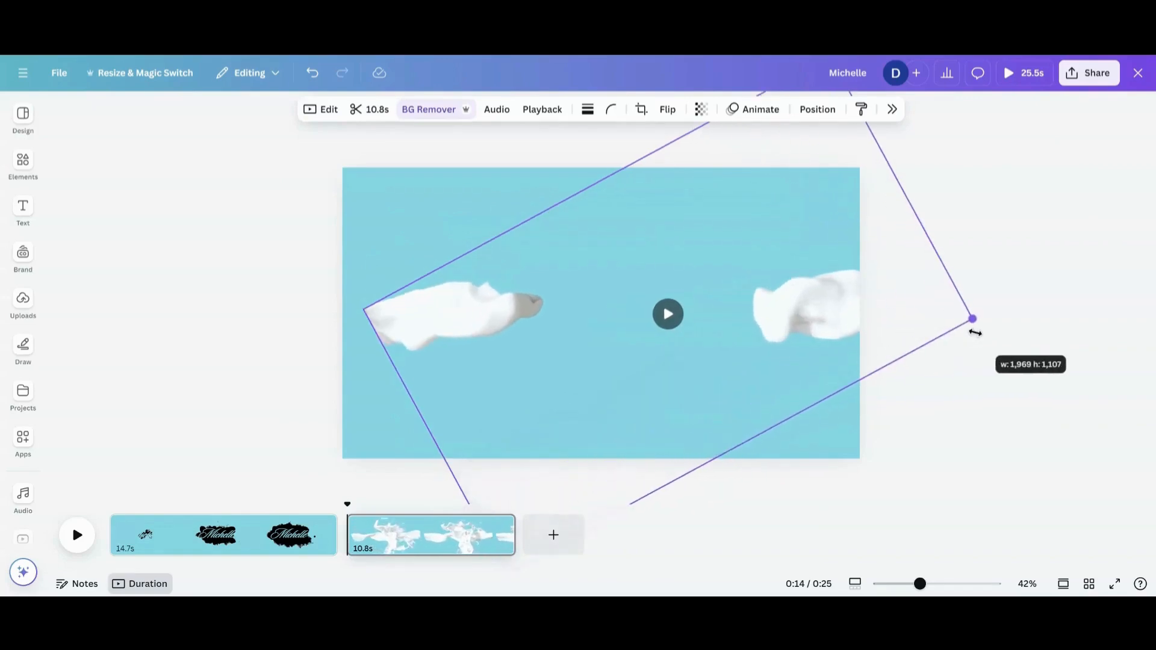
pyautogui.moveTo(973, 318); pyautogui.dragTo(947, 318)
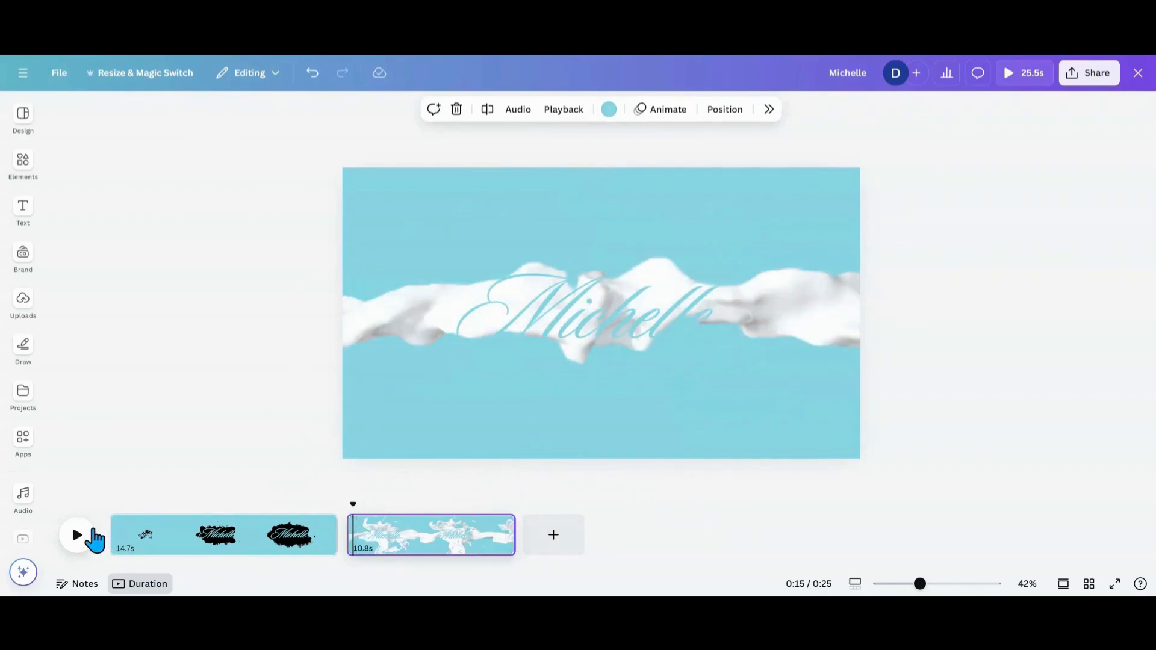
pyautogui.click(77, 534)
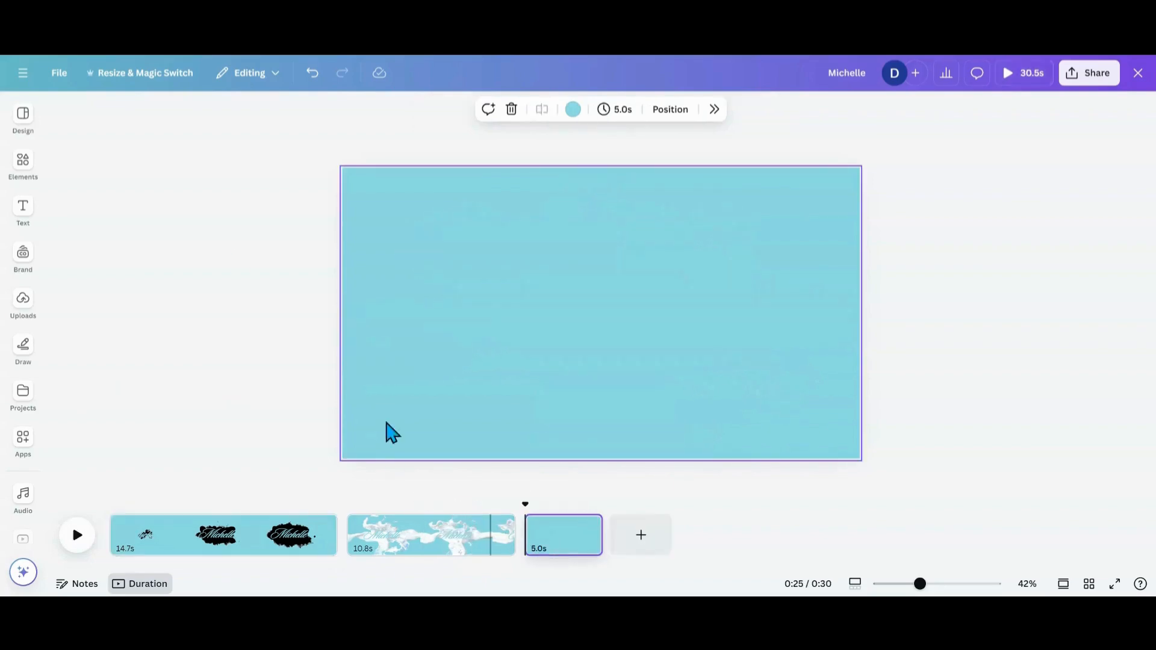
# Add the blue paint drip clip to the third page.
pyautogui.click(22, 166)
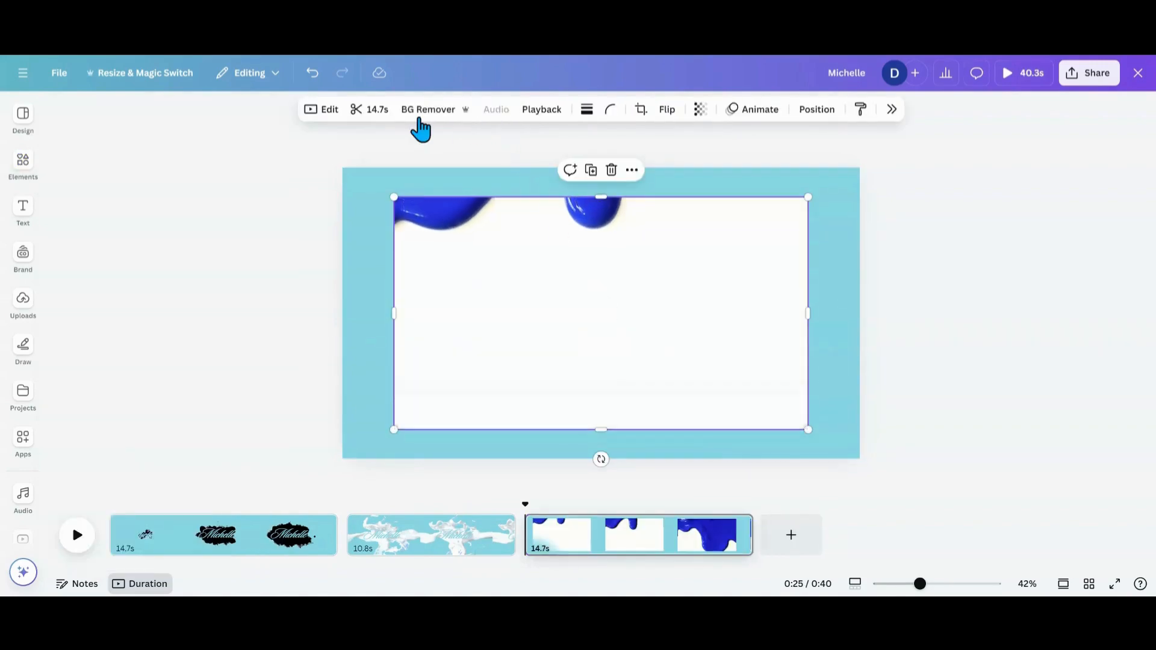
# Remove the paint clip's white backdrop and enlarge it to fill the page.
pyautogui.click(428, 109)
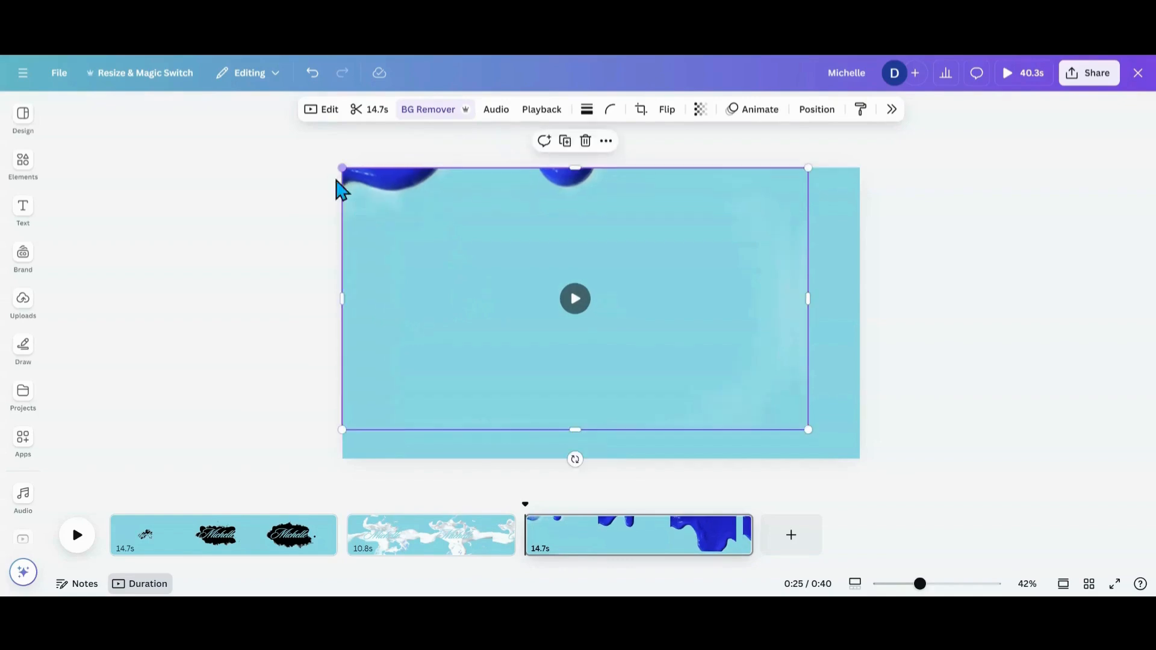
pyautogui.moveTo(807, 429); pyautogui.dragTo(822, 436)
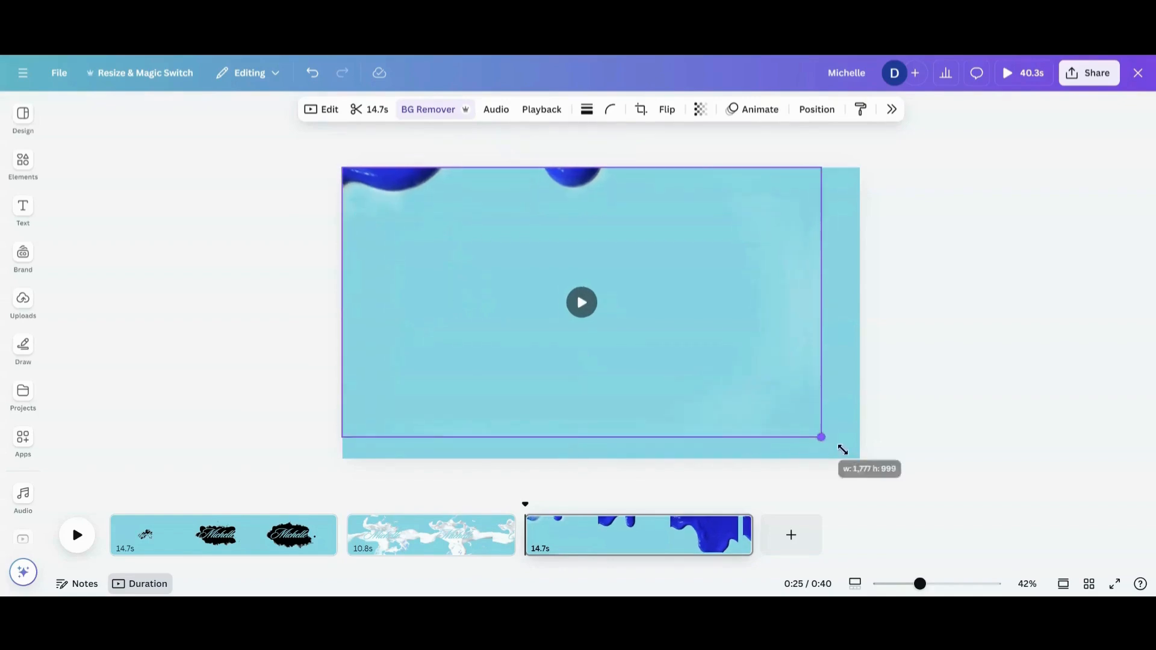
pyautogui.moveTo(820, 437); pyautogui.dragTo(872, 464)
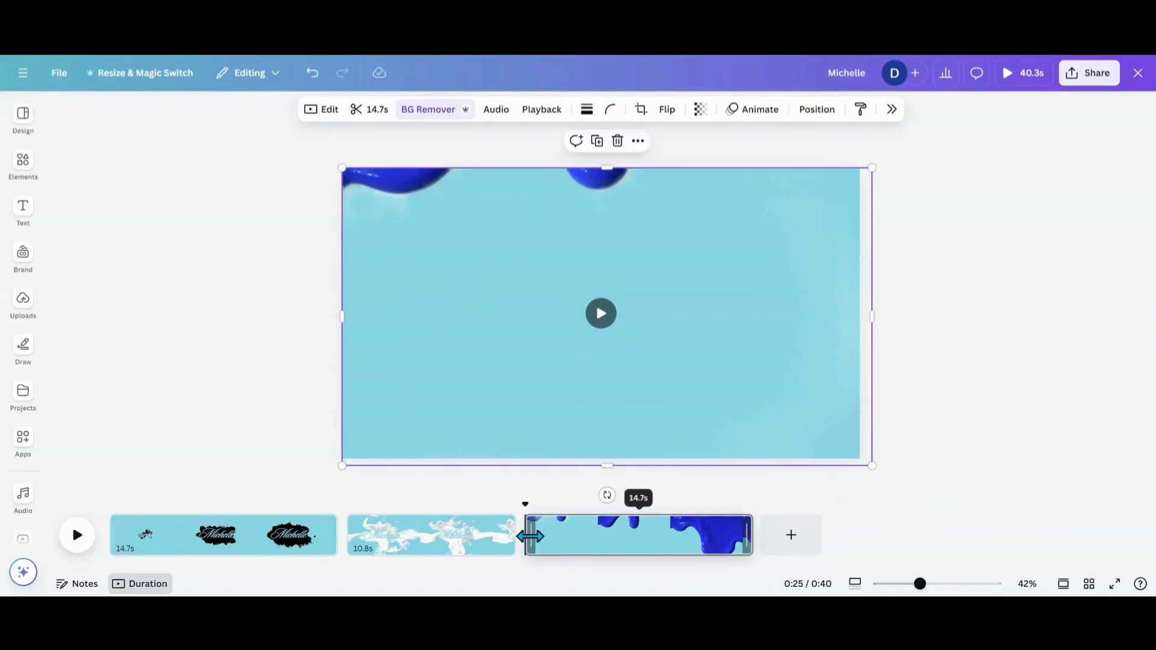
# Trim the paint drip page to about 10 seconds and return to the milk splash page.
pyautogui.click(77, 535)
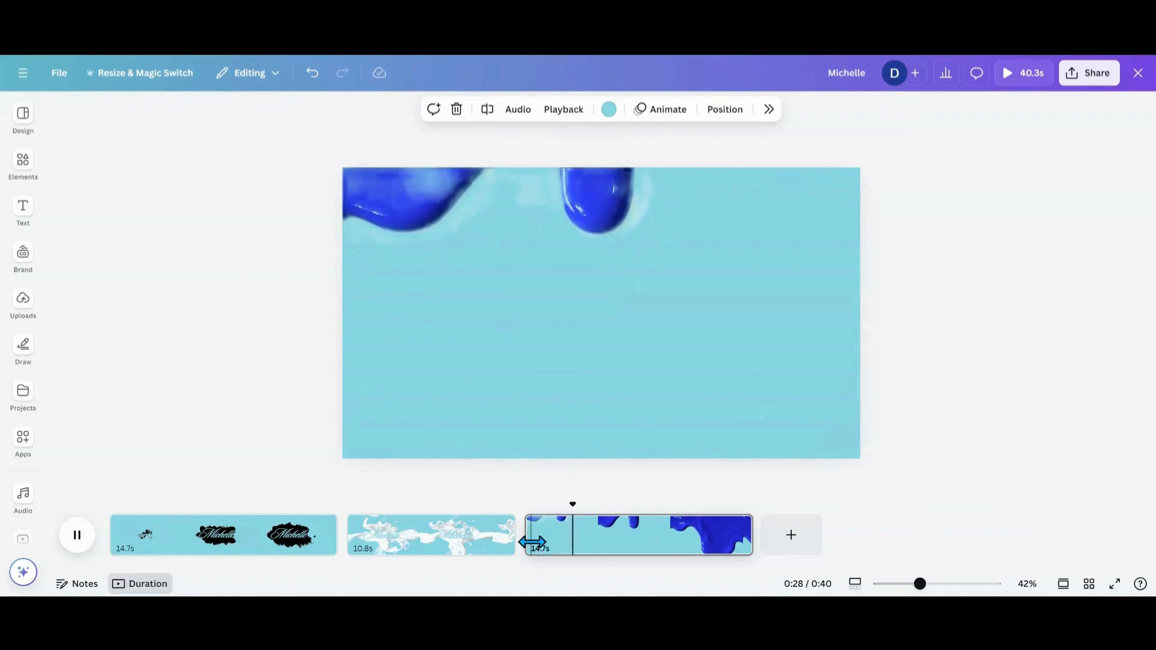
pyautogui.moveTo(528, 543); pyautogui.dragTo(573, 543)
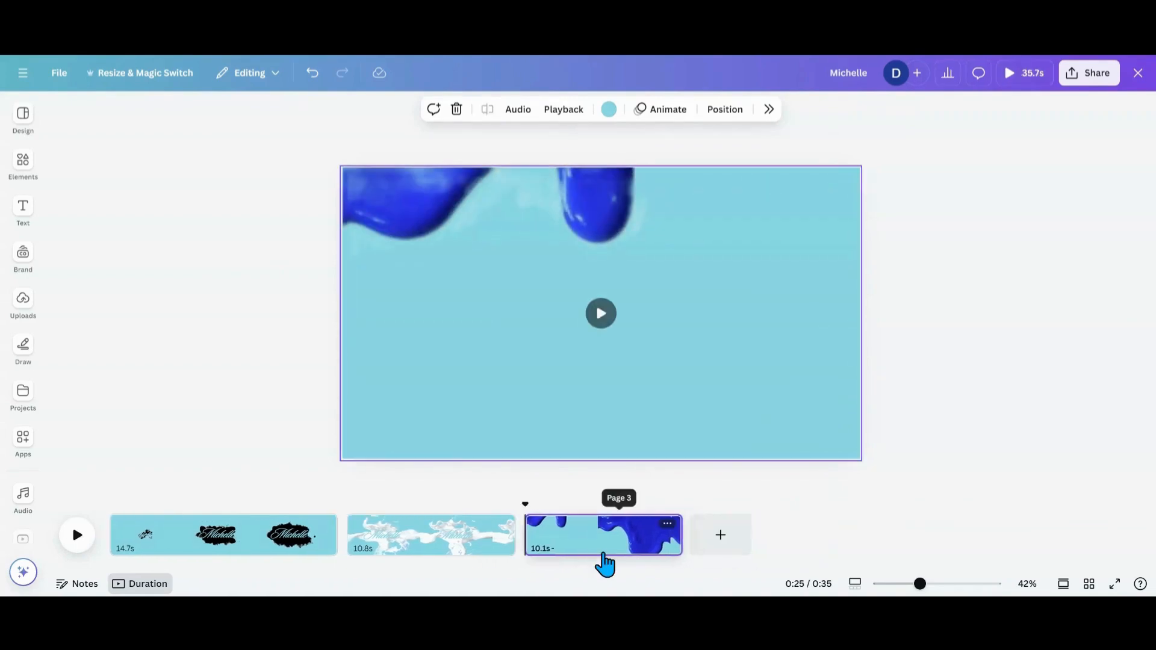
pyautogui.moveTo(553, 426)
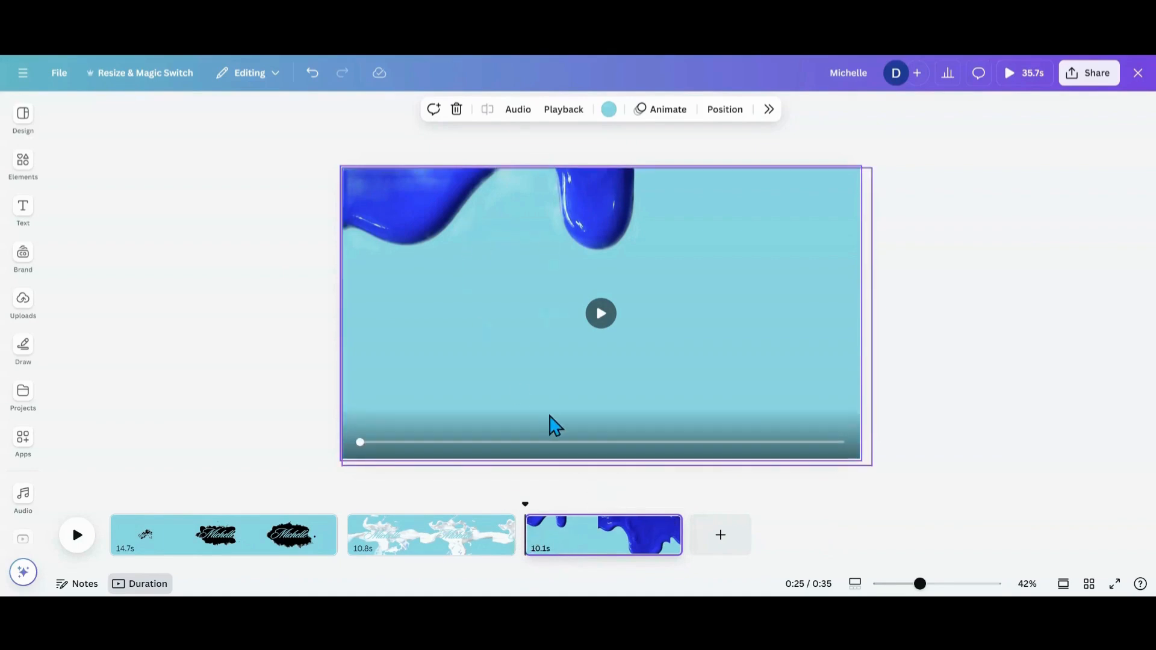
pyautogui.click(431, 534)
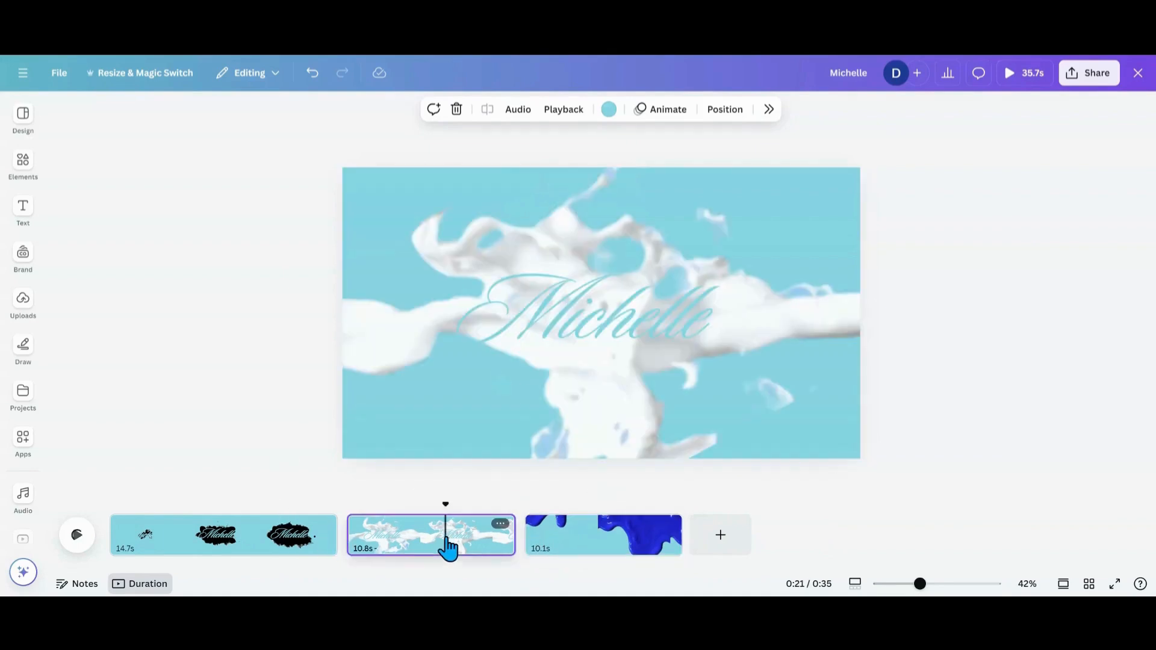
# Copy the Michelle text from the milk page for reuse on the paint drip page.
pyautogui.click(590, 310)
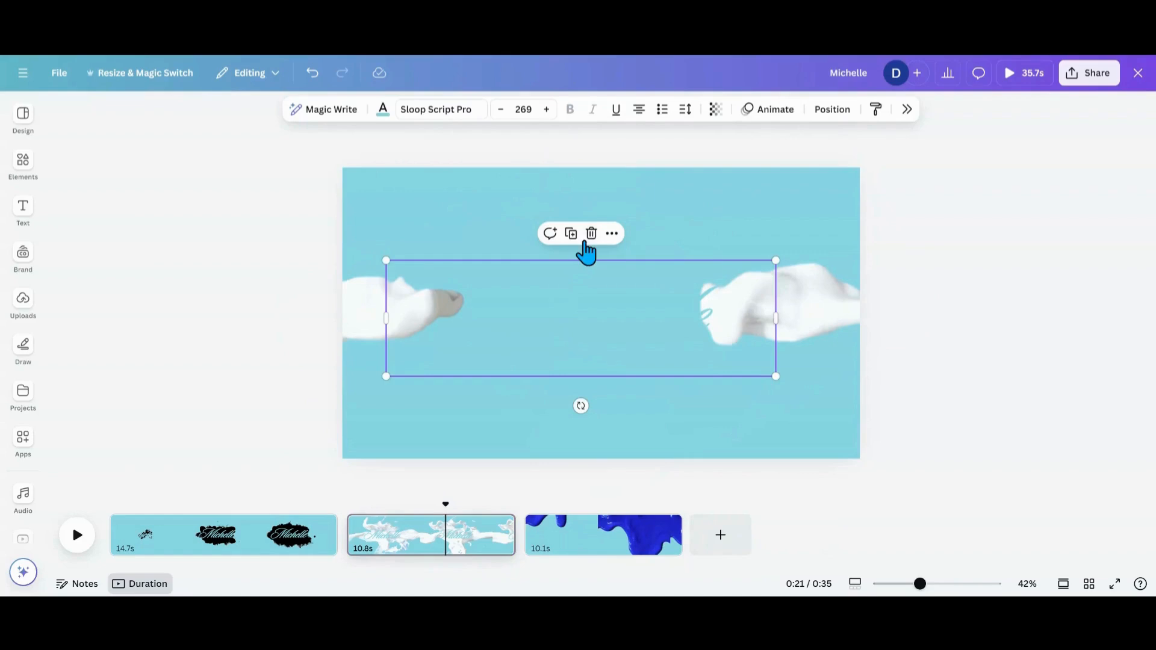
pyautogui.click(603, 535)
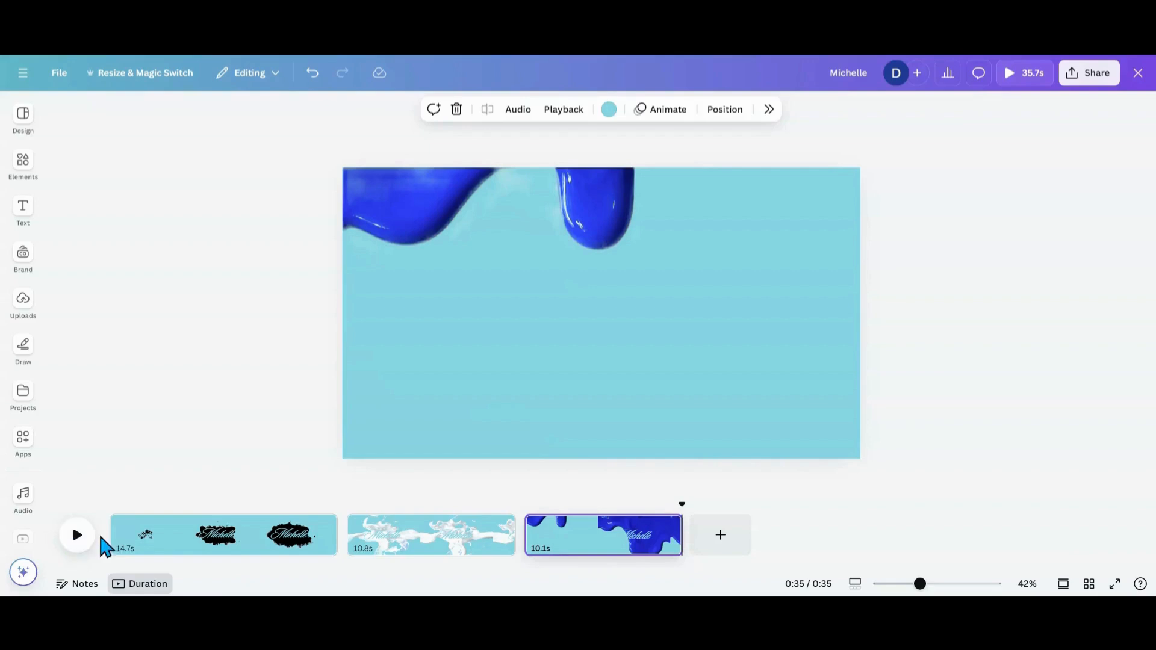
# Make the first page's background white.
pyautogui.click(221, 534)
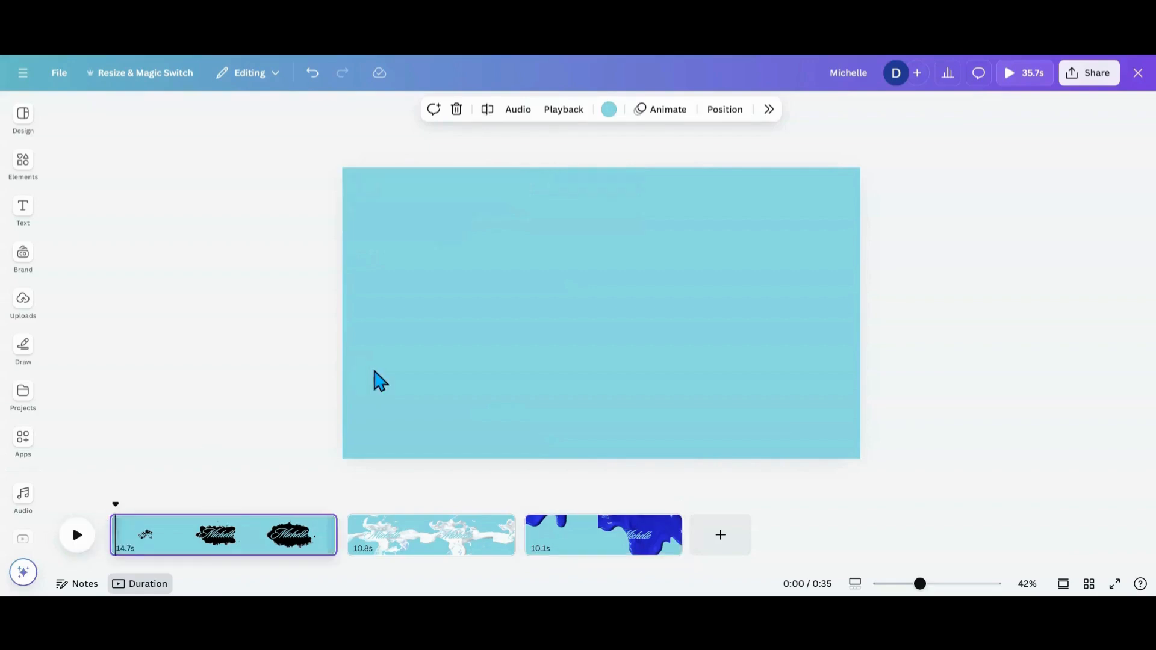
pyautogui.click(608, 110)
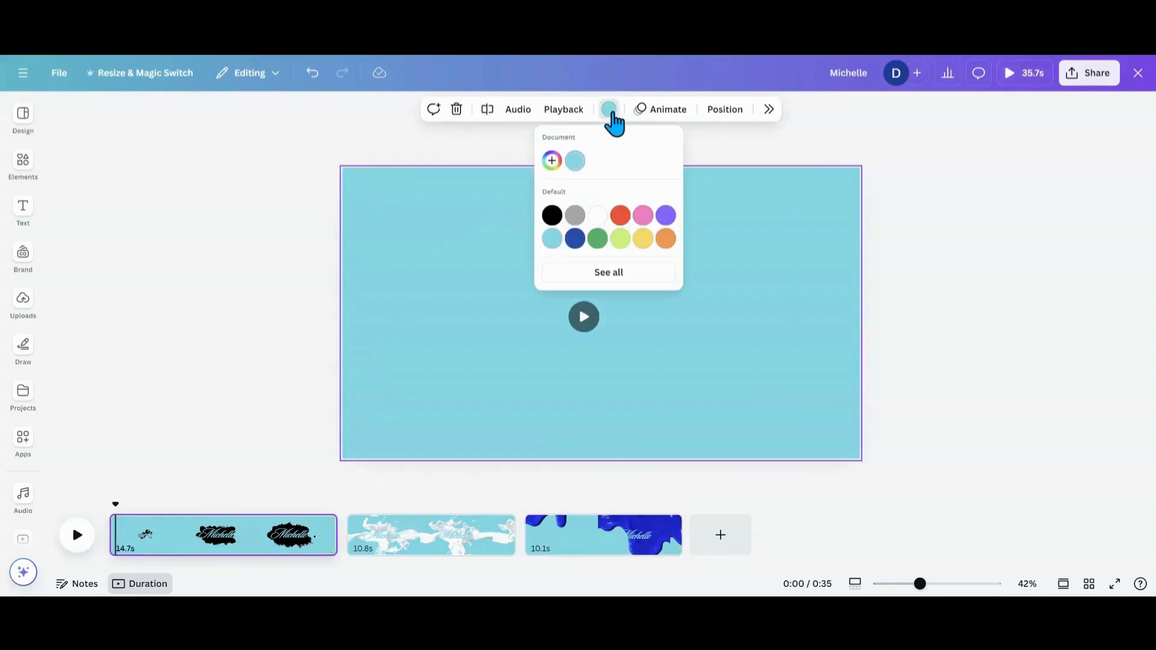
pyautogui.click(583, 313)
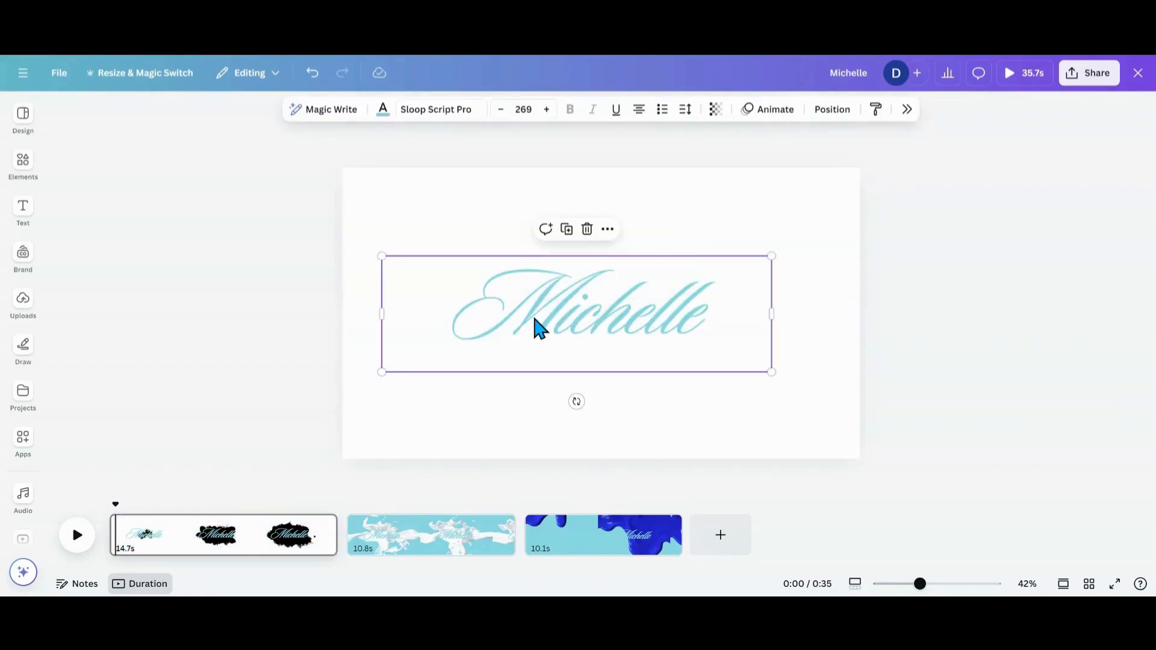
pyautogui.moveTo(428, 143)
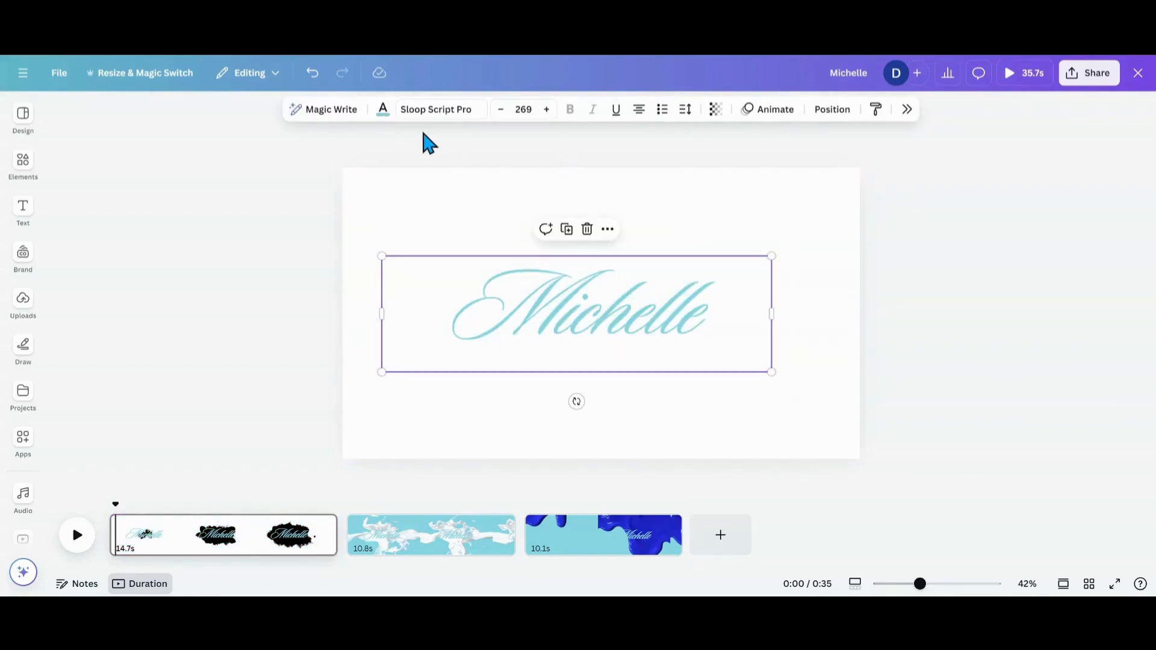
# Colour the Michelle text white and preview the page from the start.
pyautogui.click(383, 109)
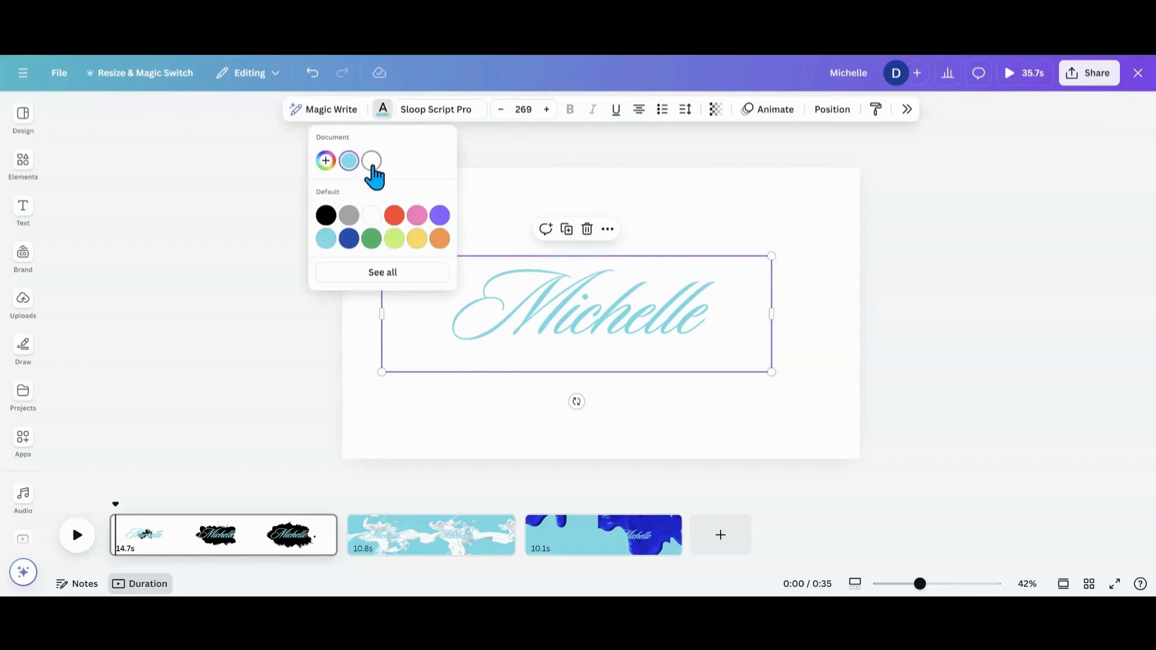
pyautogui.click(372, 160)
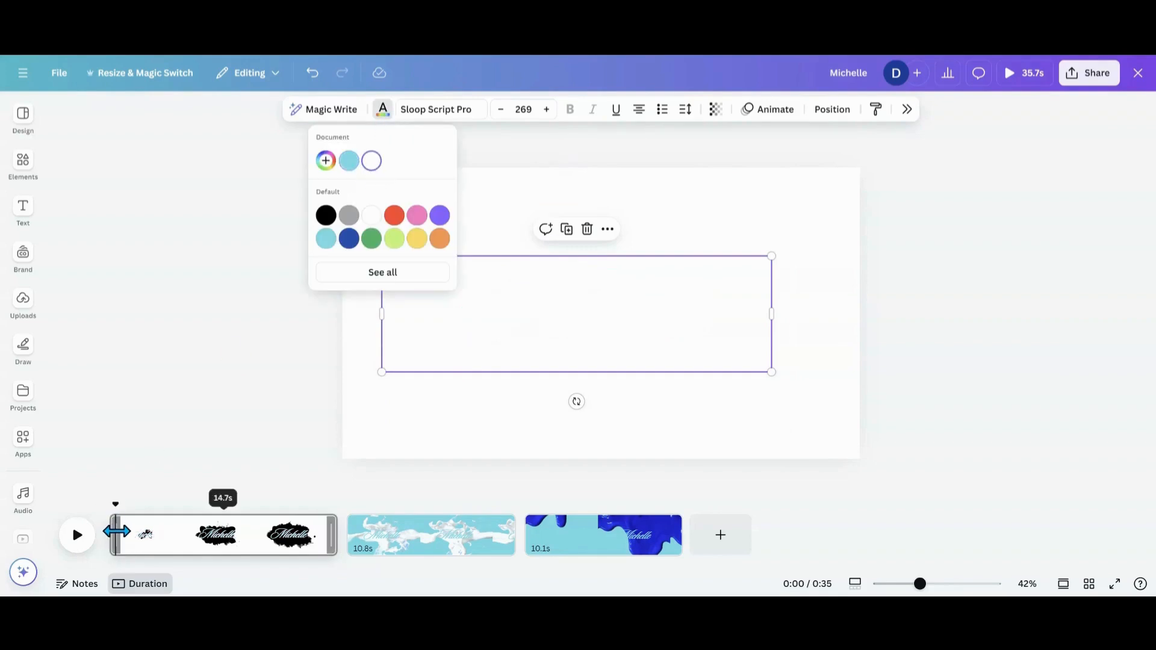
pyautogui.click(77, 534)
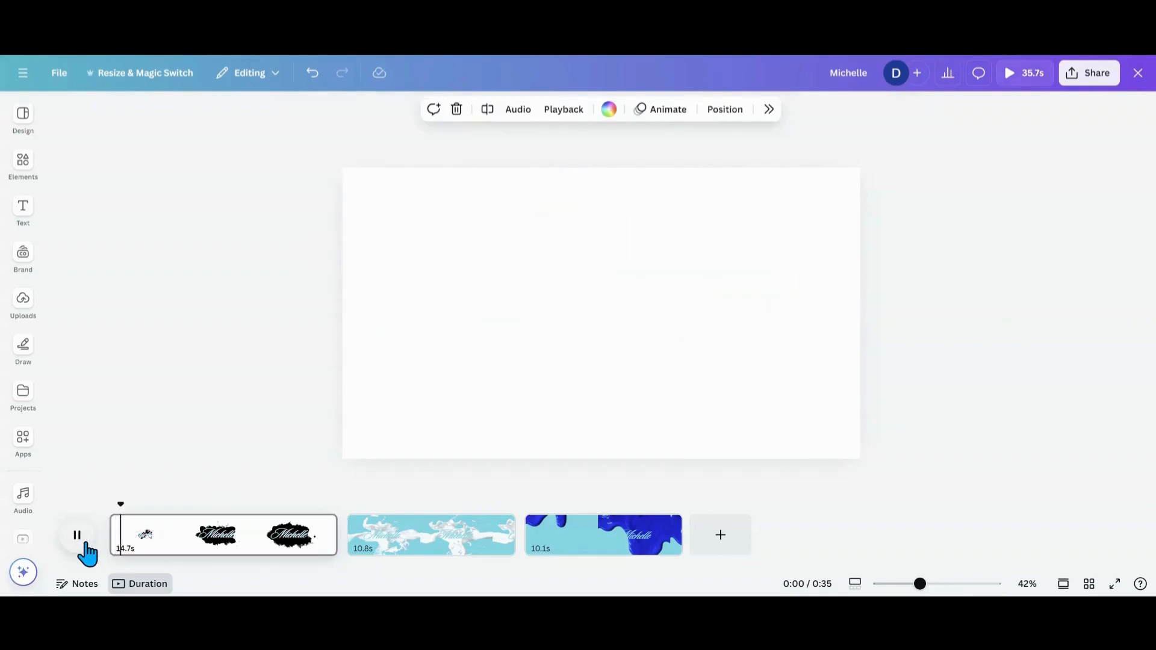